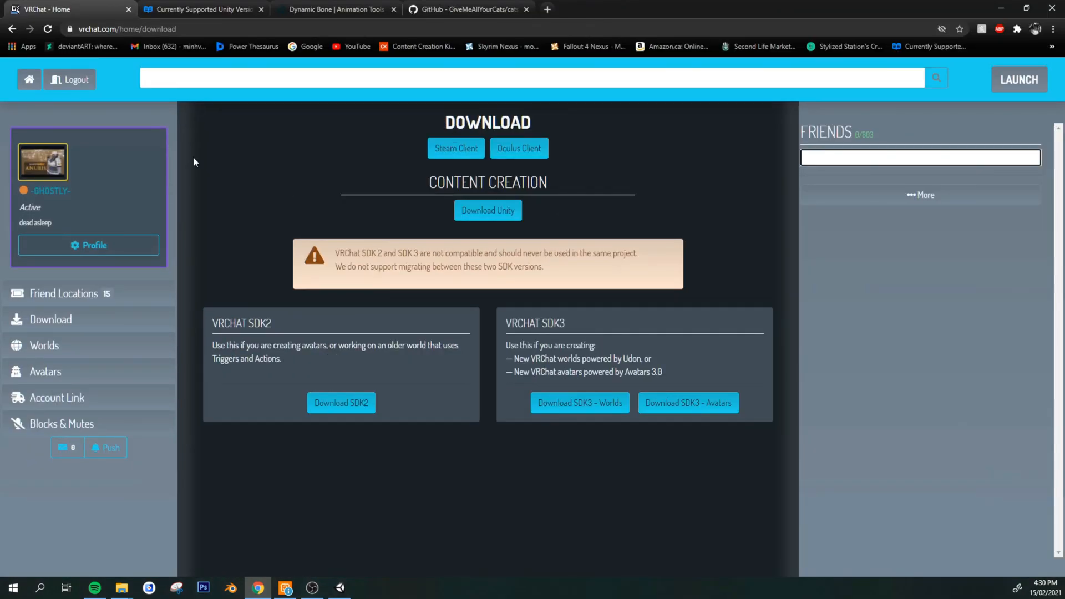
mouse_move(668, 420)
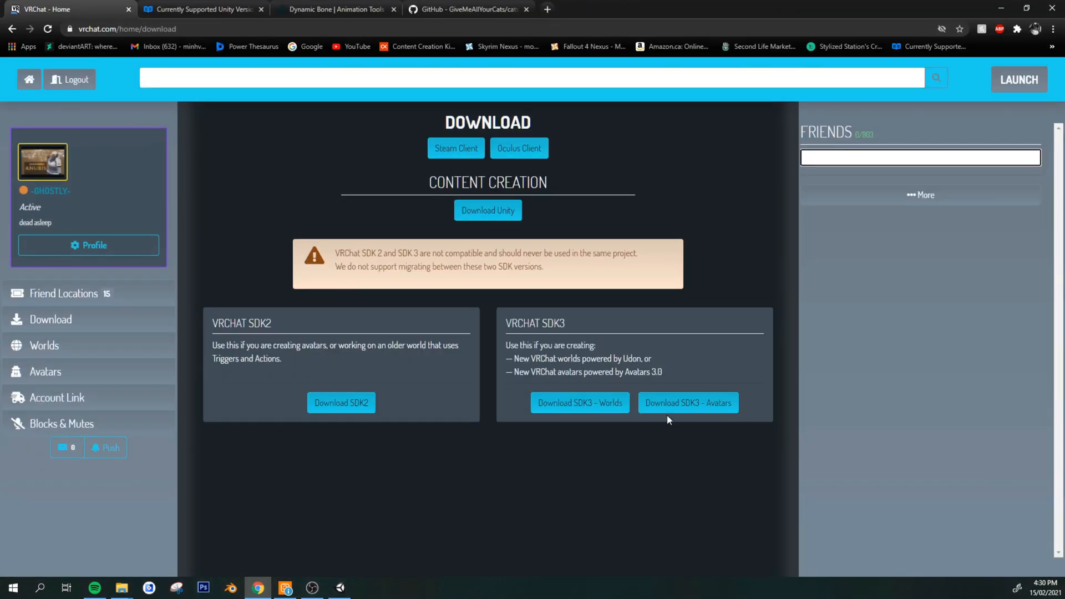
mouse_move(679, 422)
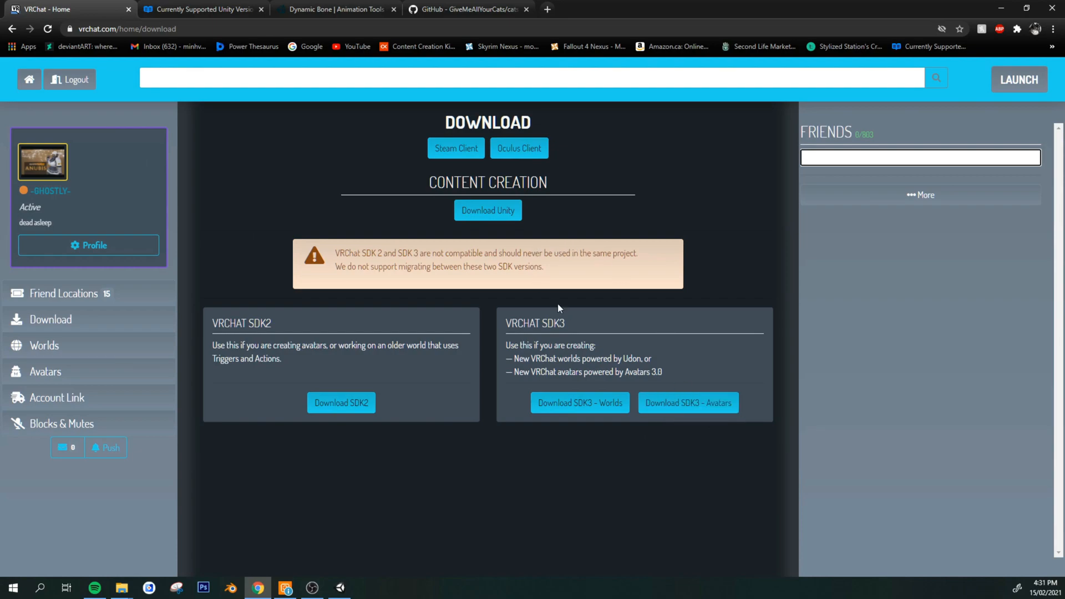
mouse_move(493, 229)
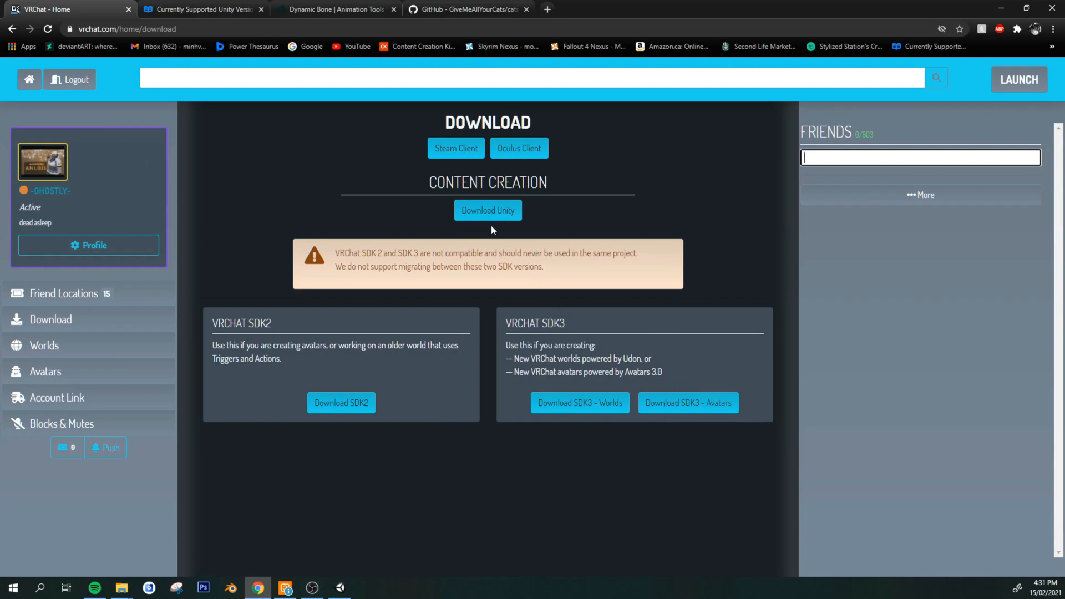
mouse_move(477, 232)
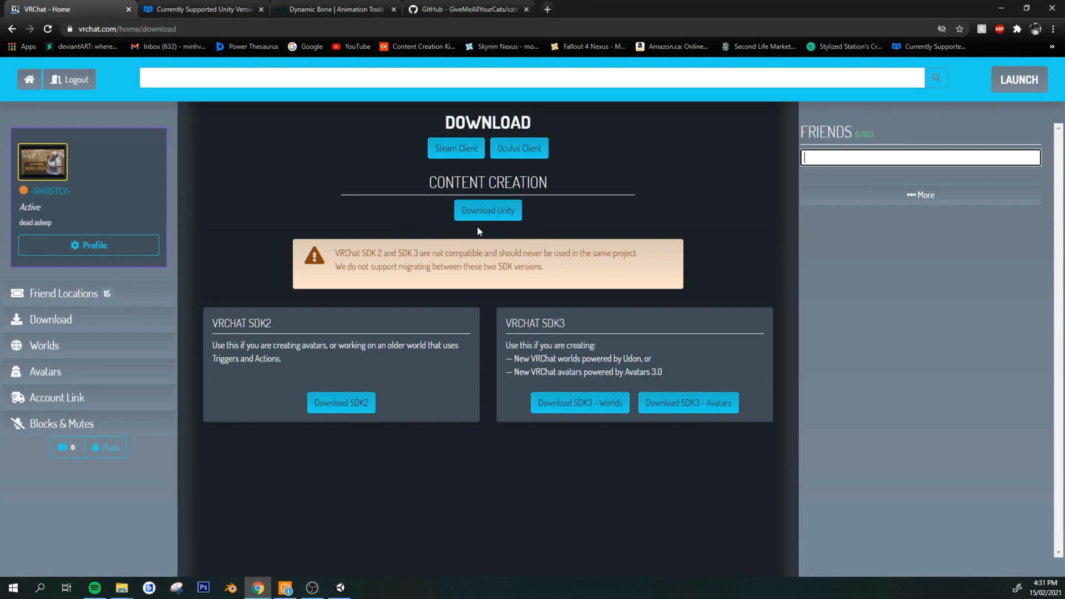
Step: Switch to the VRChat Docs page naming Unity 2018.4.20f1 as the supported version
click(201, 8)
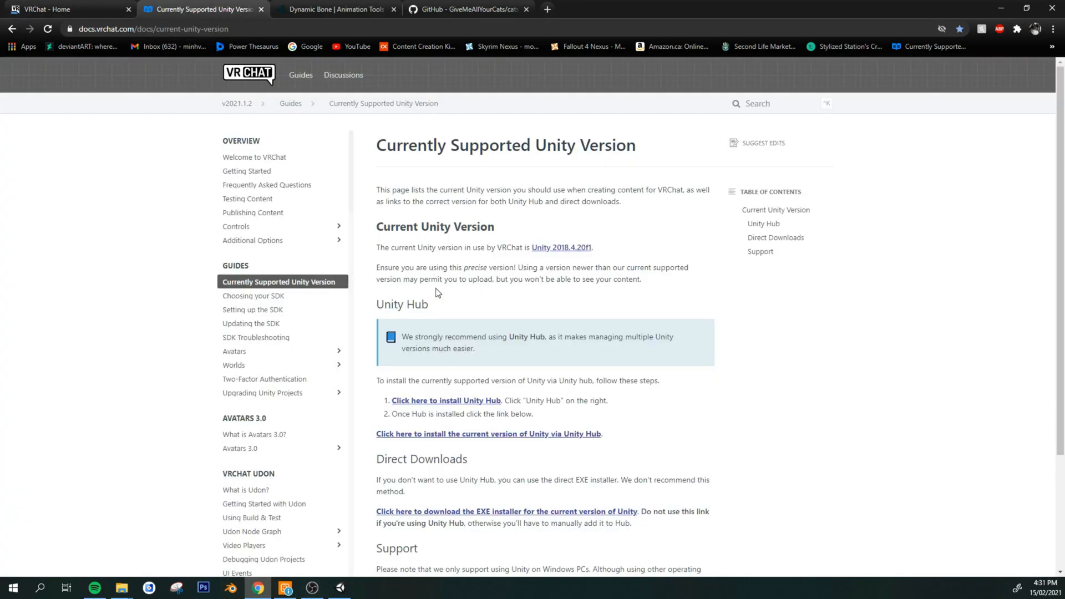
mouse_move(655, 222)
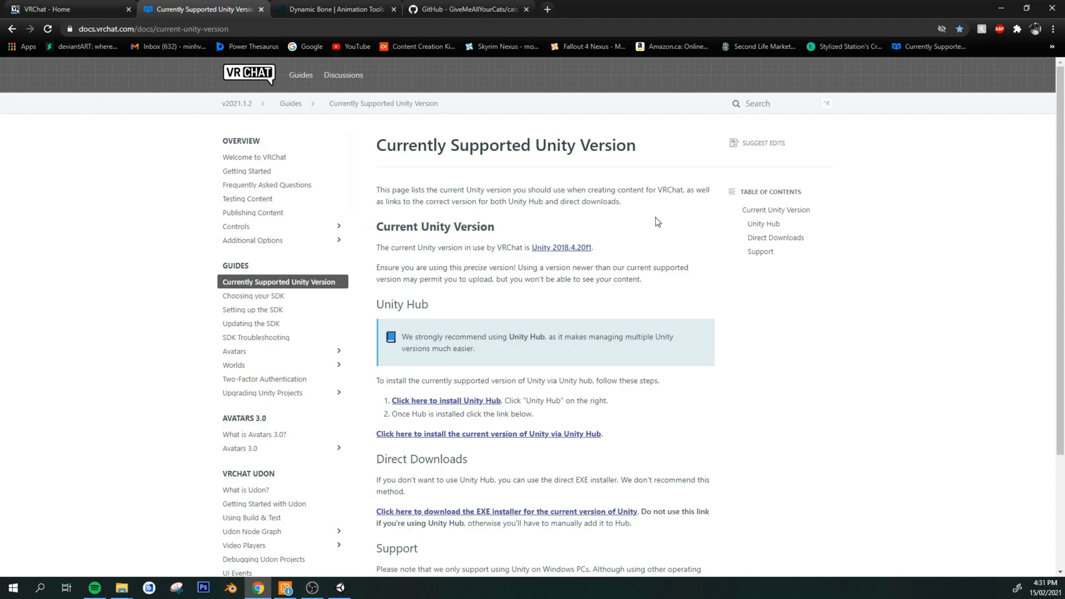
mouse_move(560, 248)
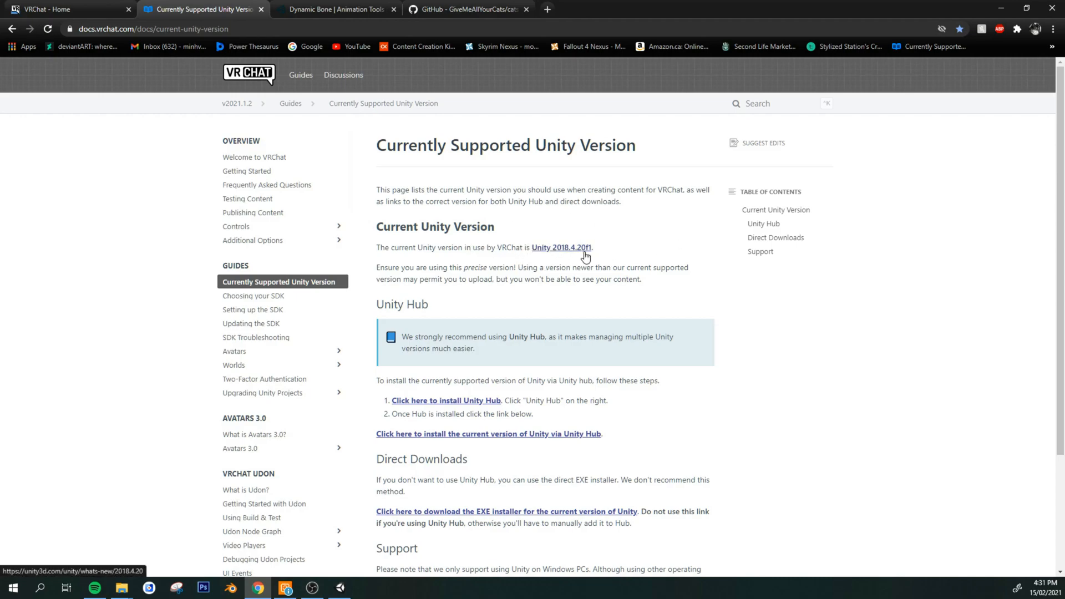
mouse_move(547, 264)
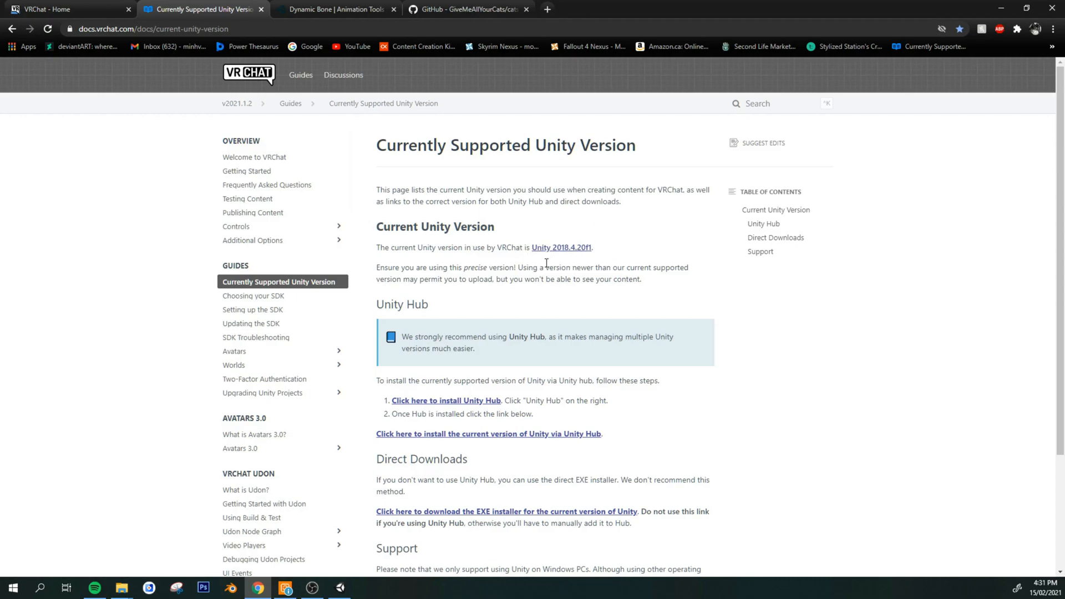
mouse_move(556, 259)
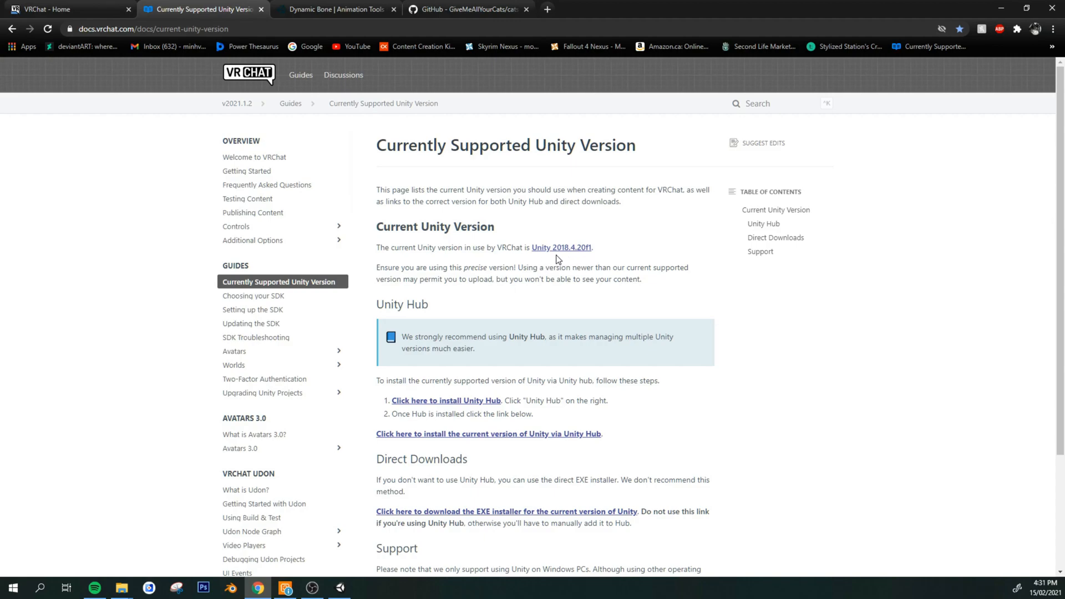
mouse_move(327, 114)
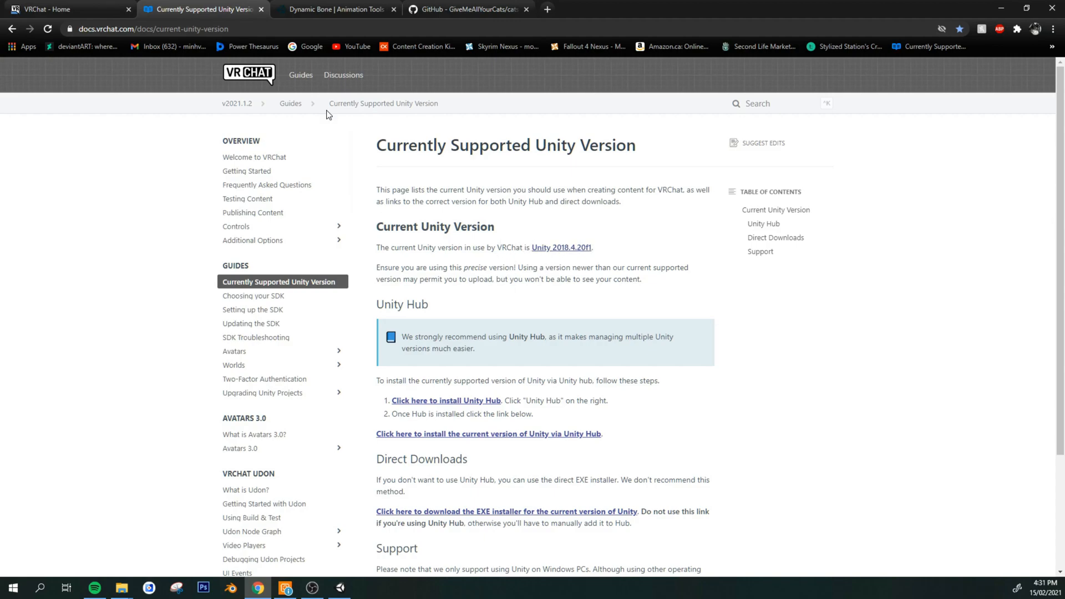
Step: Switch to the Dynamic Bone Asset Store page and scroll to its top
click(333, 9)
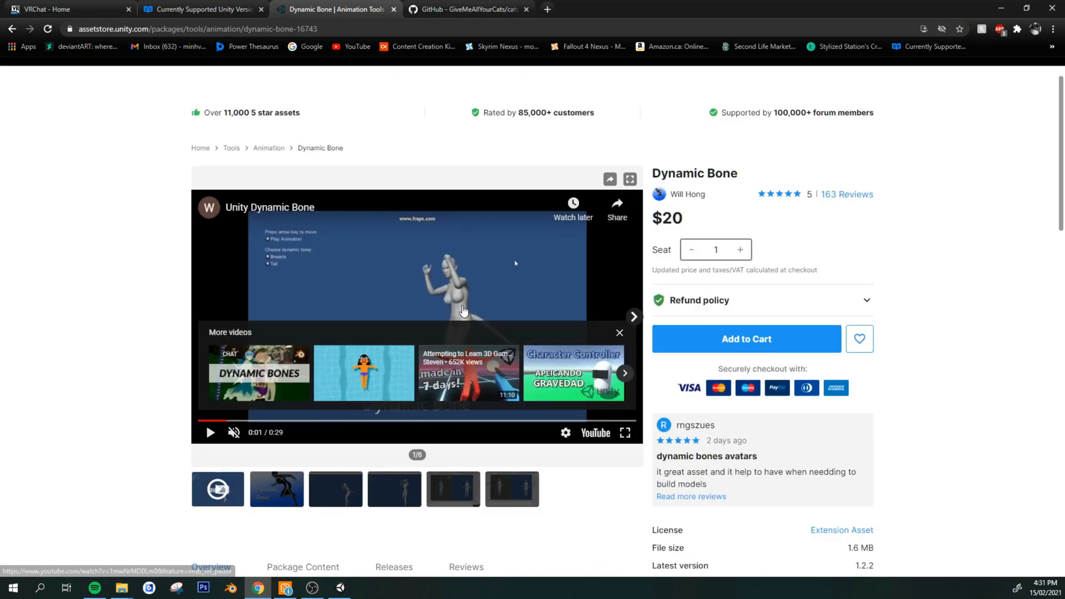
scroll(up, 3)
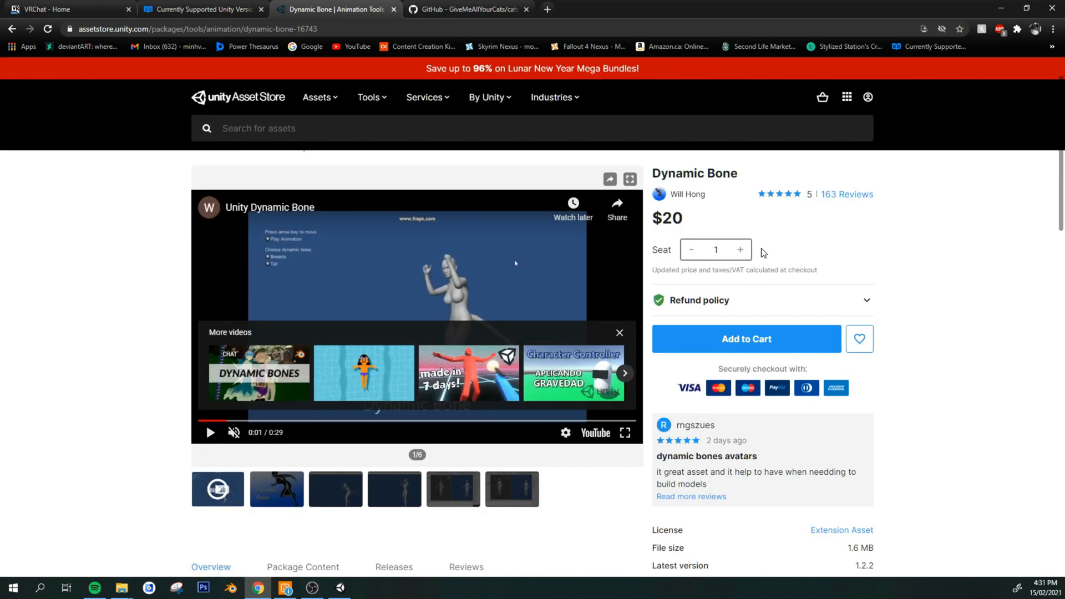
mouse_move(241, 308)
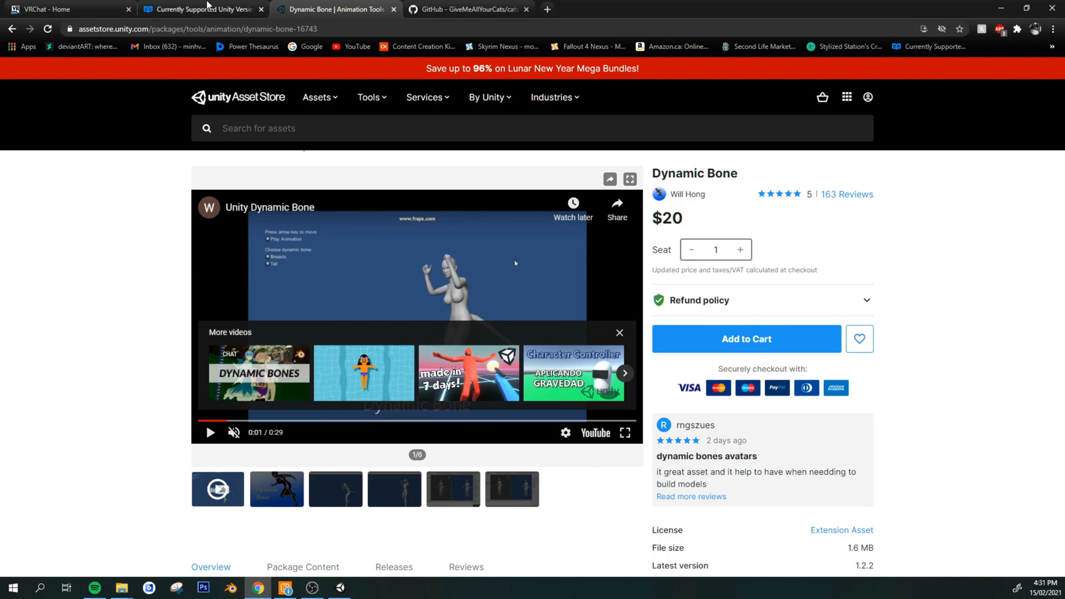
Step: Create a new 3D Unity project named 'VRC Upload Tutorial' in H:\Unity Projects
click(312, 587)
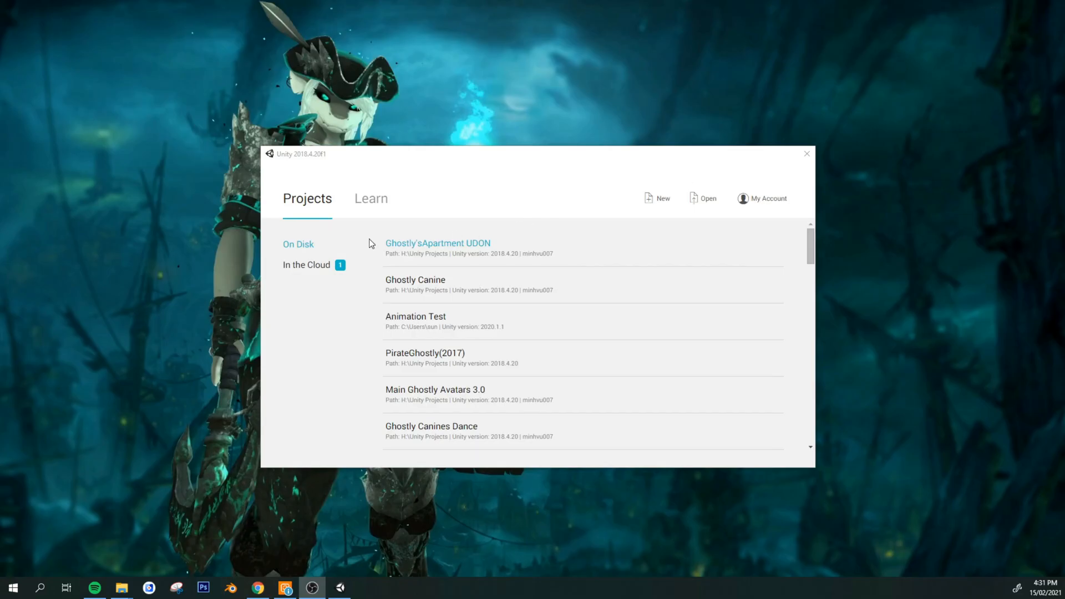
mouse_move(652, 231)
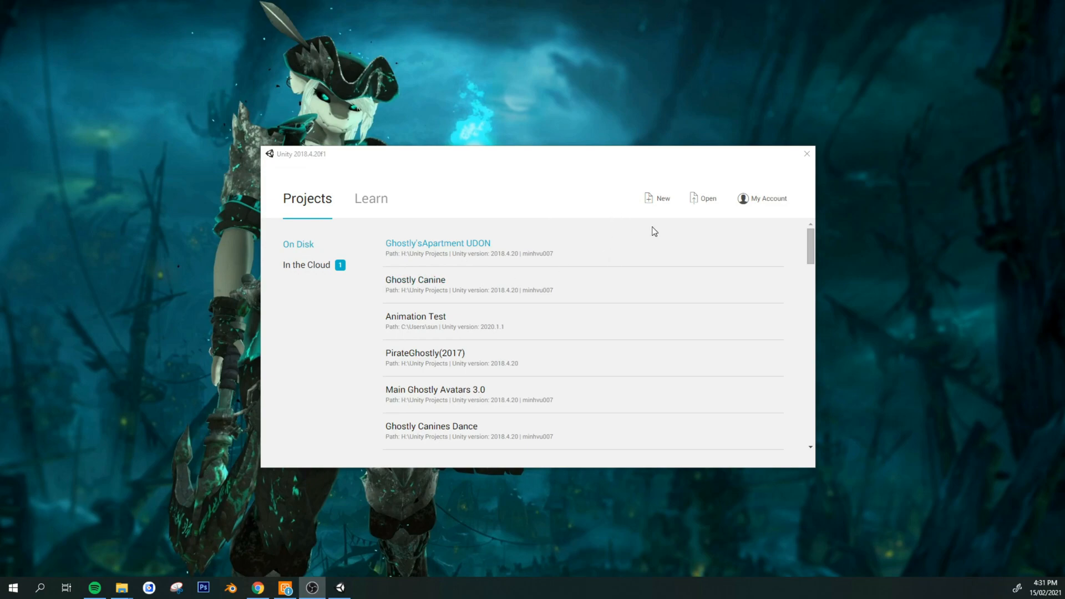
click(657, 199)
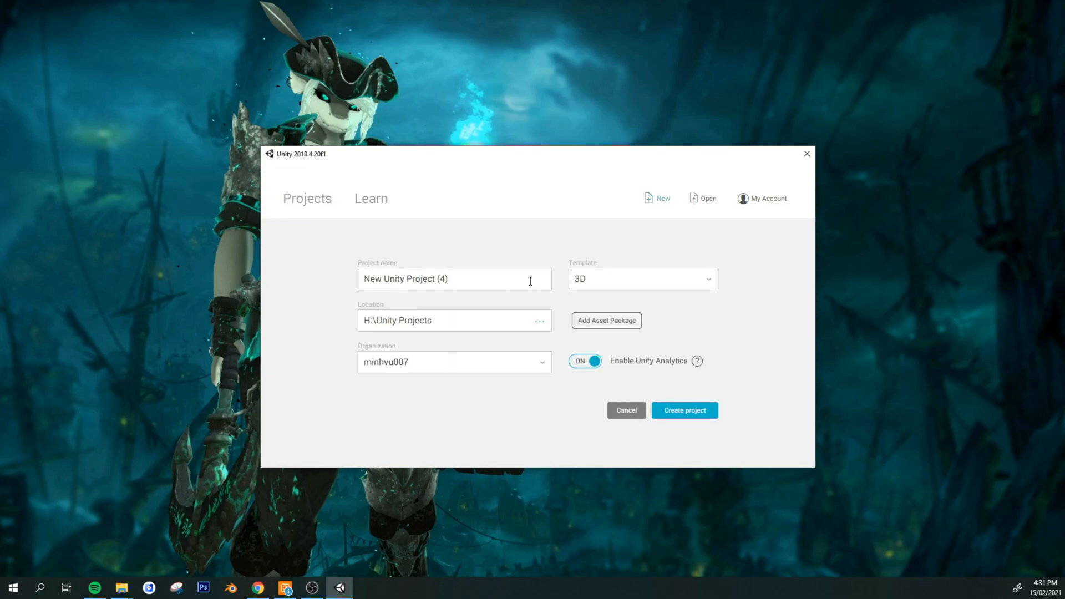
text(VRC)
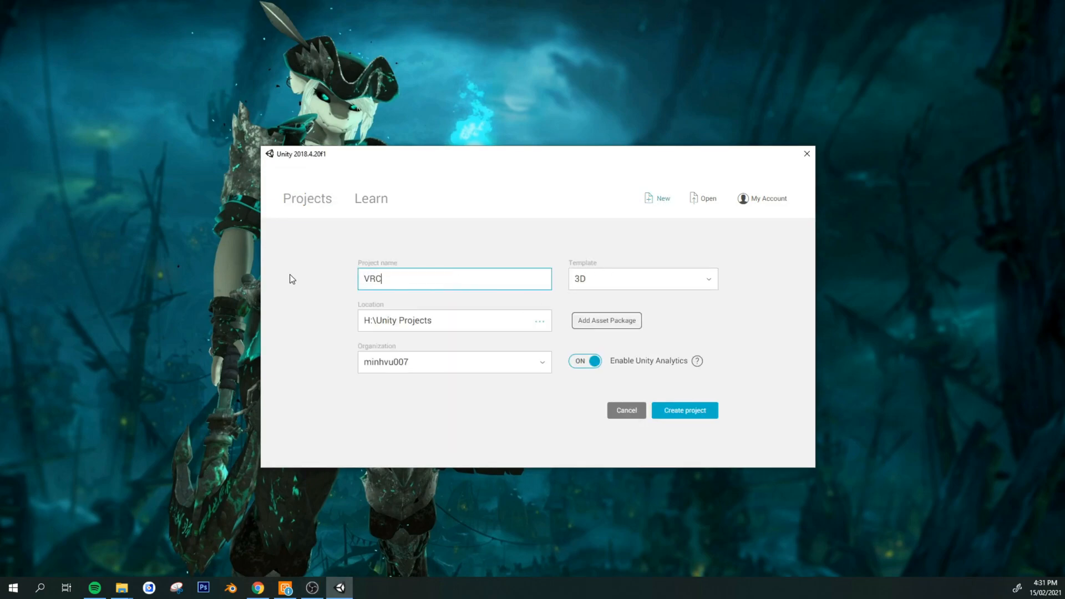
text(Upload)
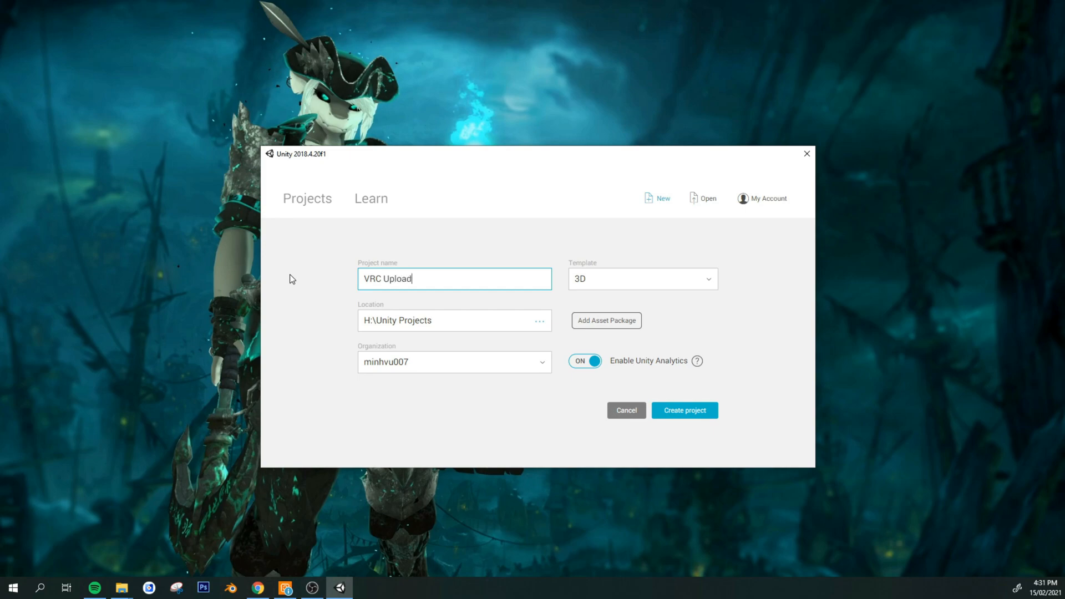
text(Tutorial)
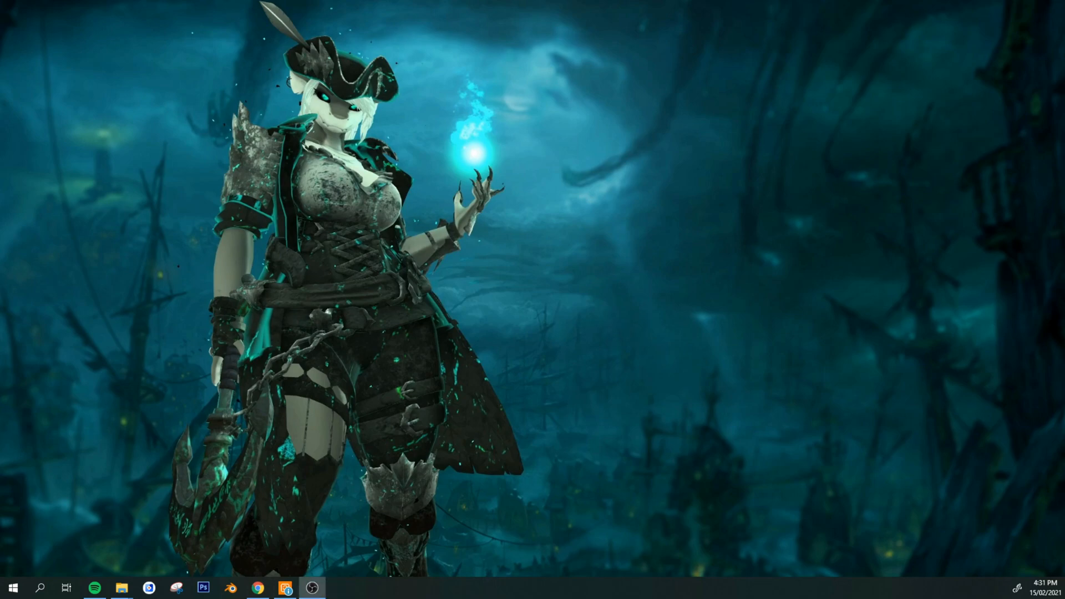
click(339, 587)
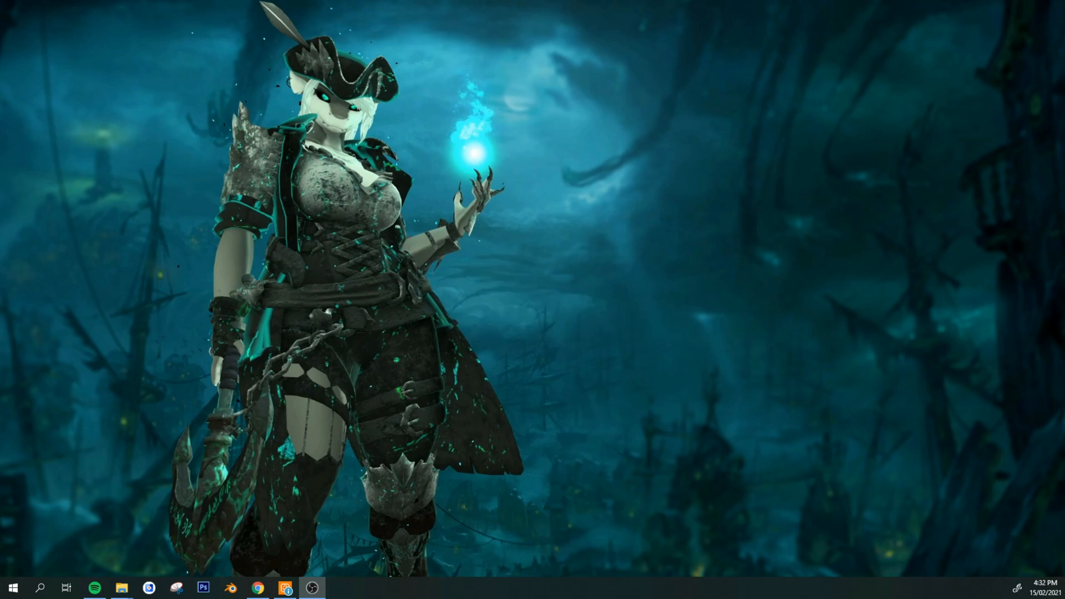
Step: Import the full VRCSDK3 avatar package into the newly opened project
click(284, 587)
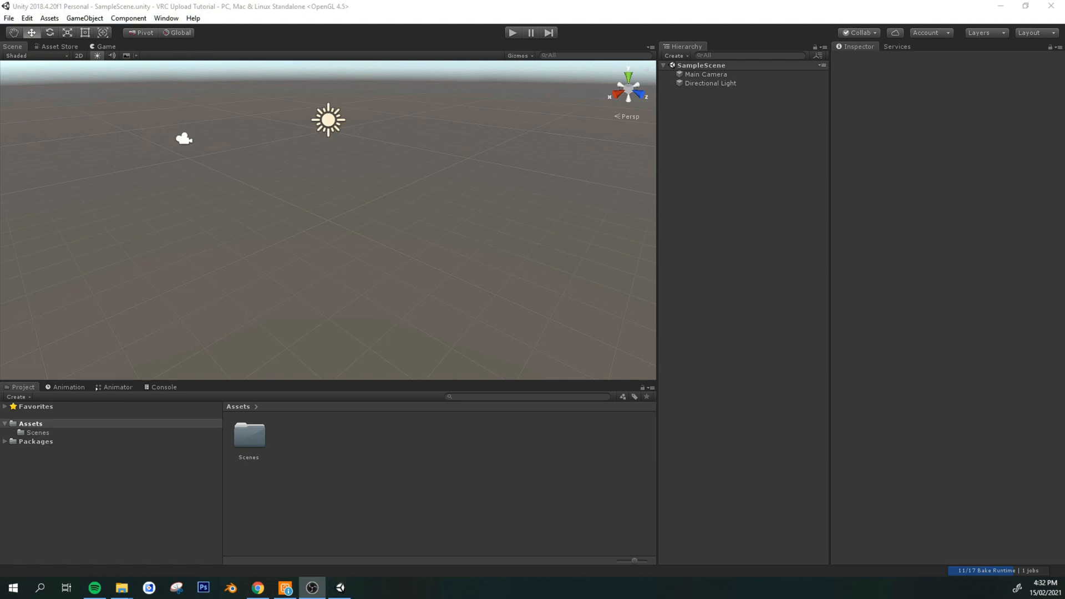
mouse_move(233, 242)
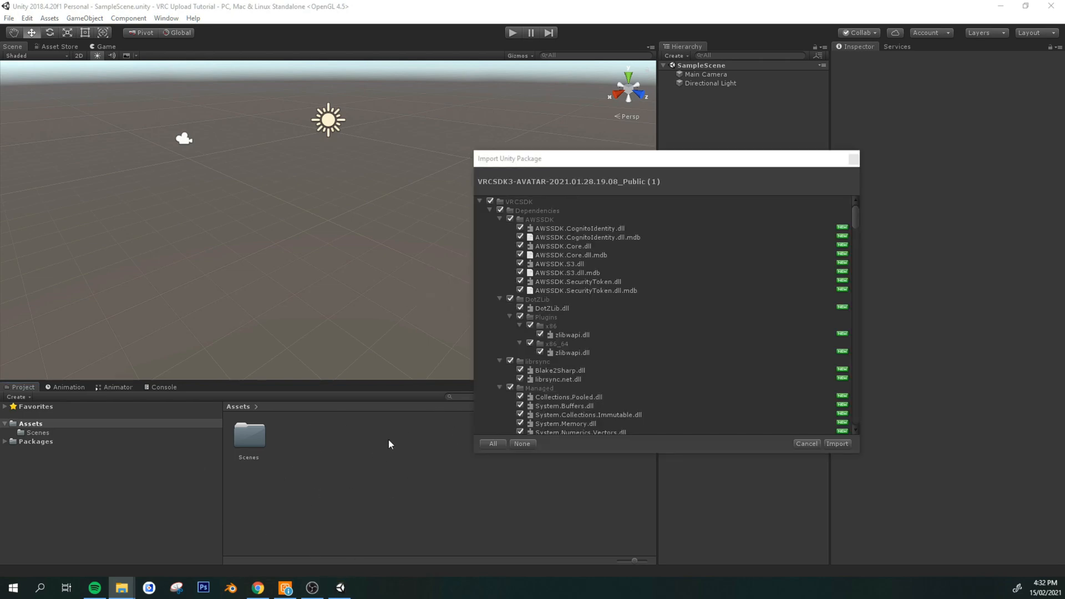
click(836, 444)
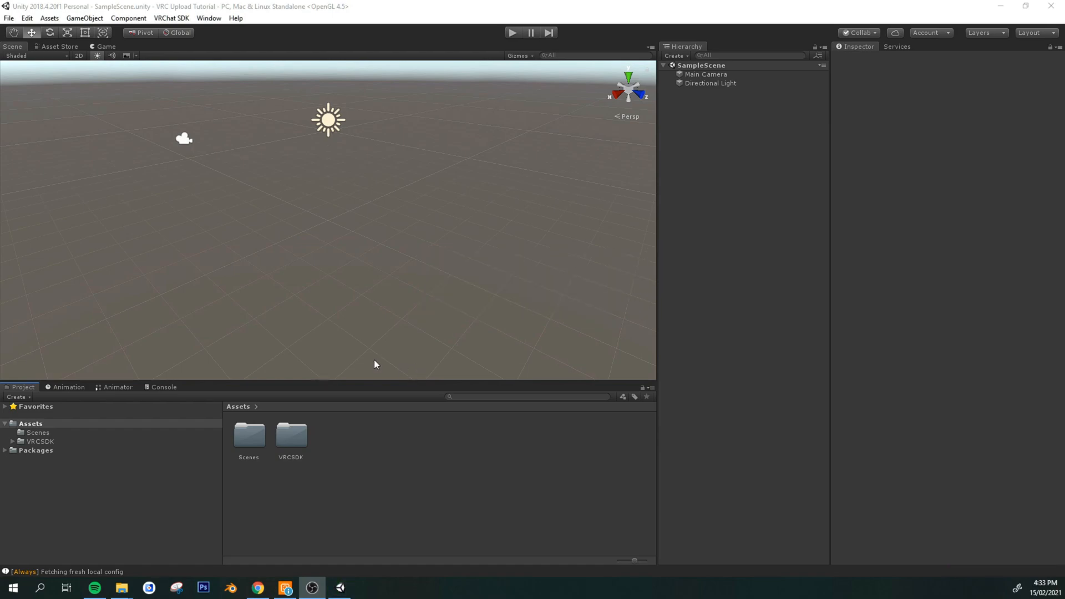
mouse_move(59, 48)
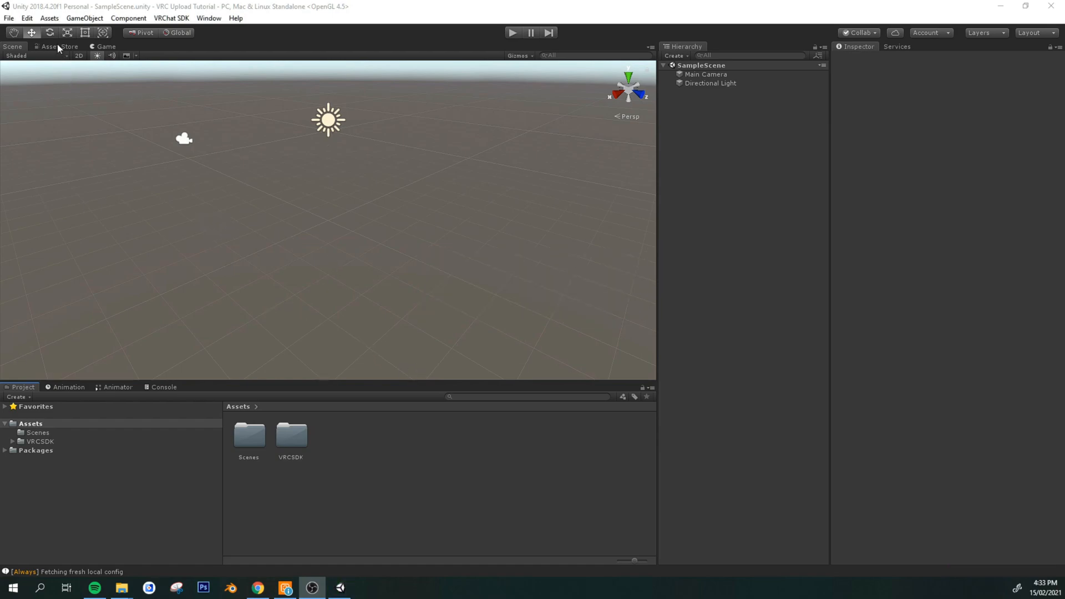
Step: Find and open the Dynamic Bone asset page in the editor's Asset Store
click(60, 46)
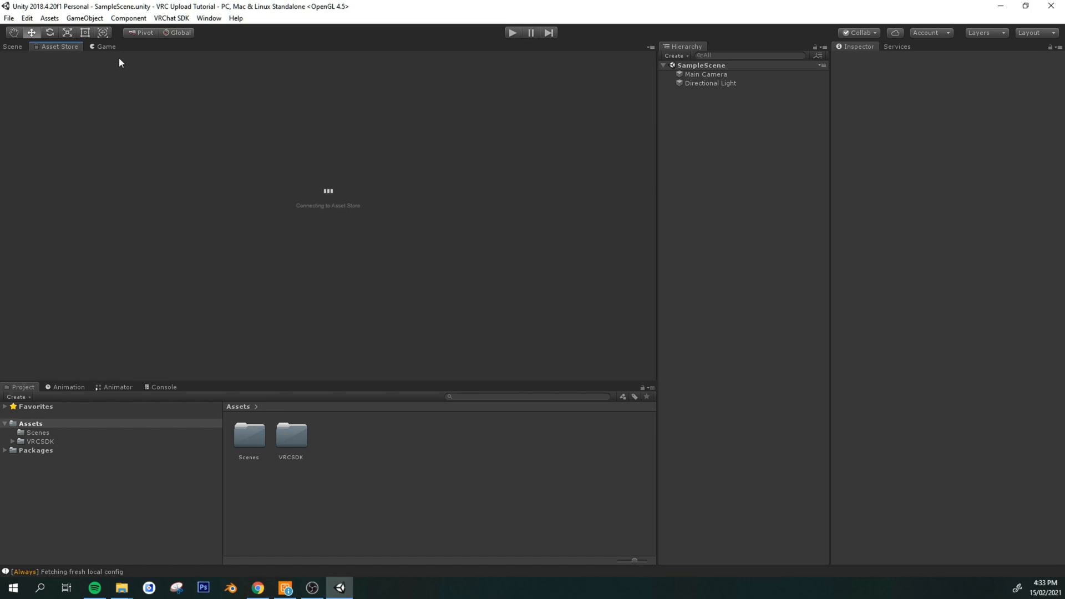
mouse_move(318, 189)
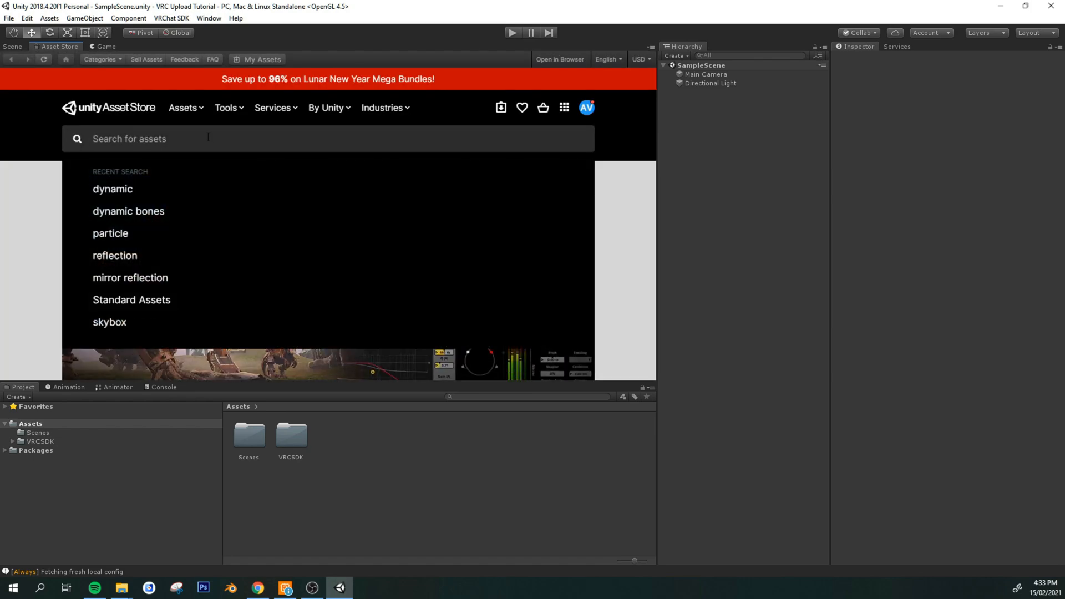
click(128, 211)
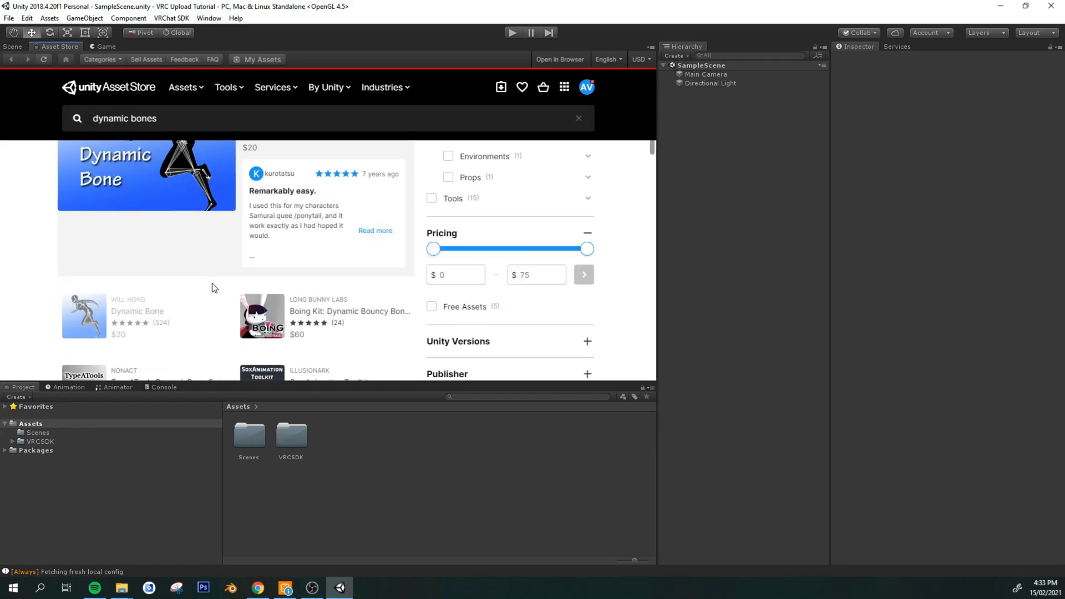
scroll(up, 3)
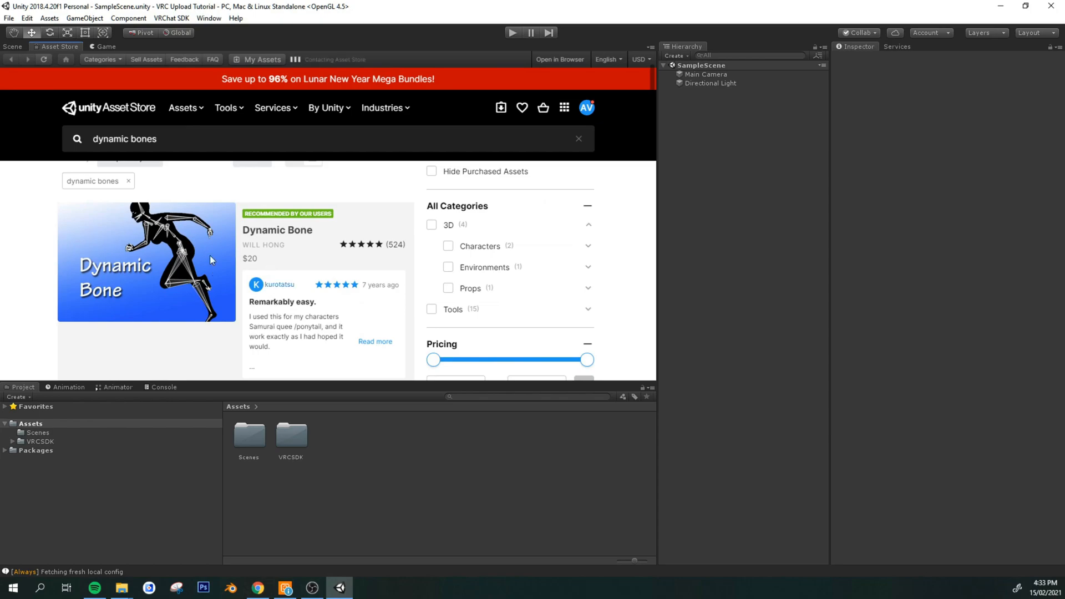
click(145, 261)
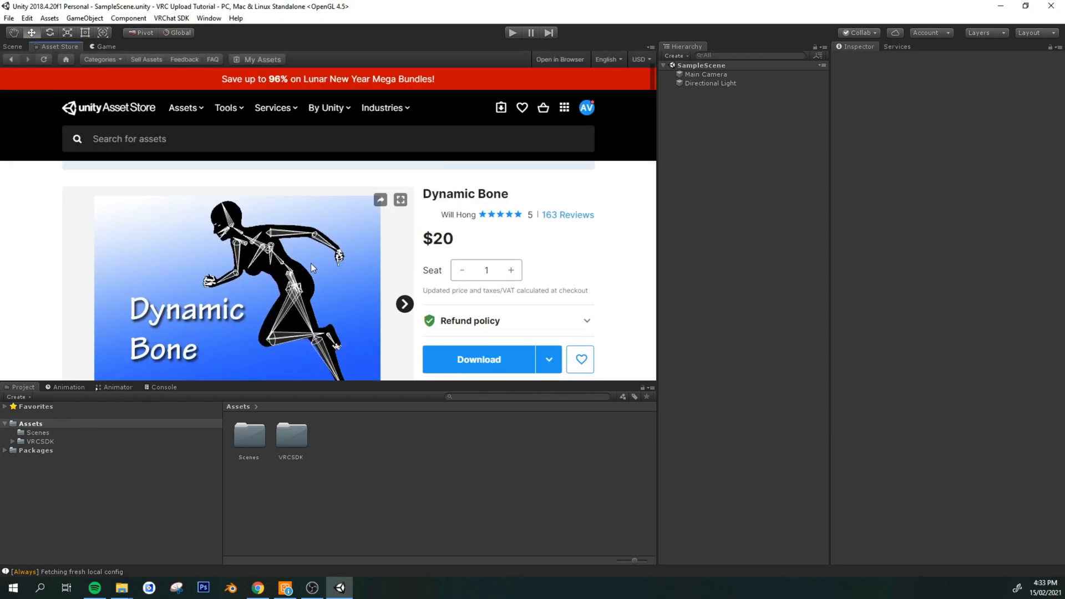
Step: Import all Dynamic Bone package files and return to the scene view
scroll(down, 3)
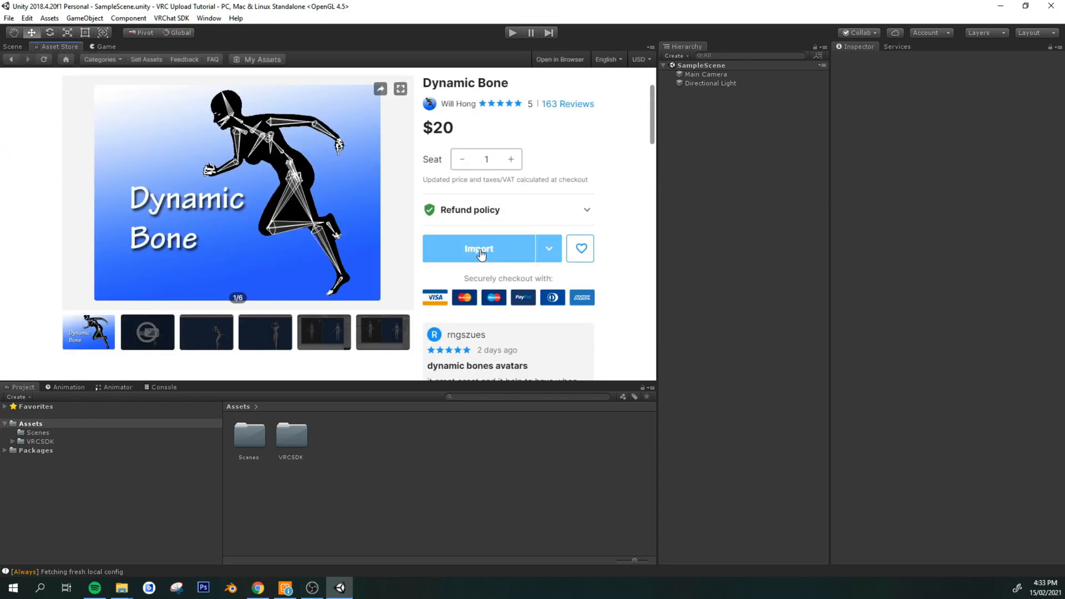
click(478, 248)
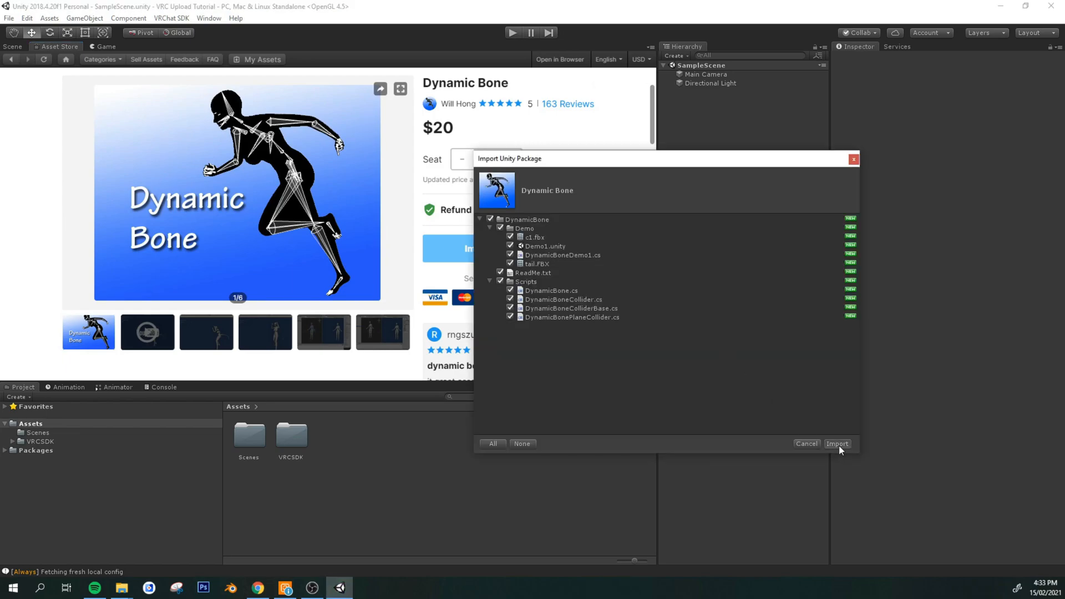
click(837, 444)
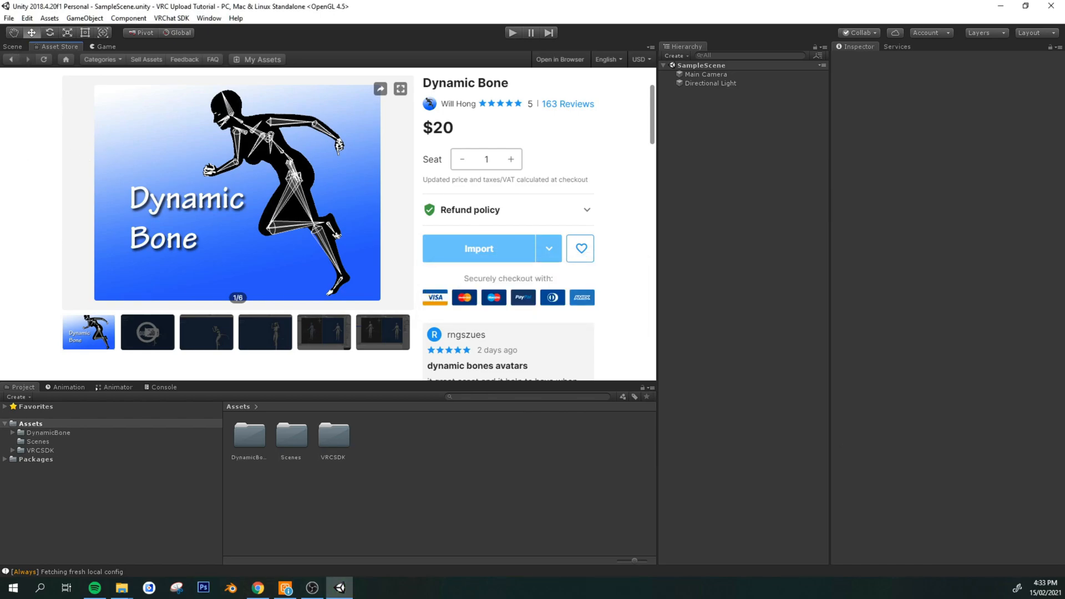
click(12, 46)
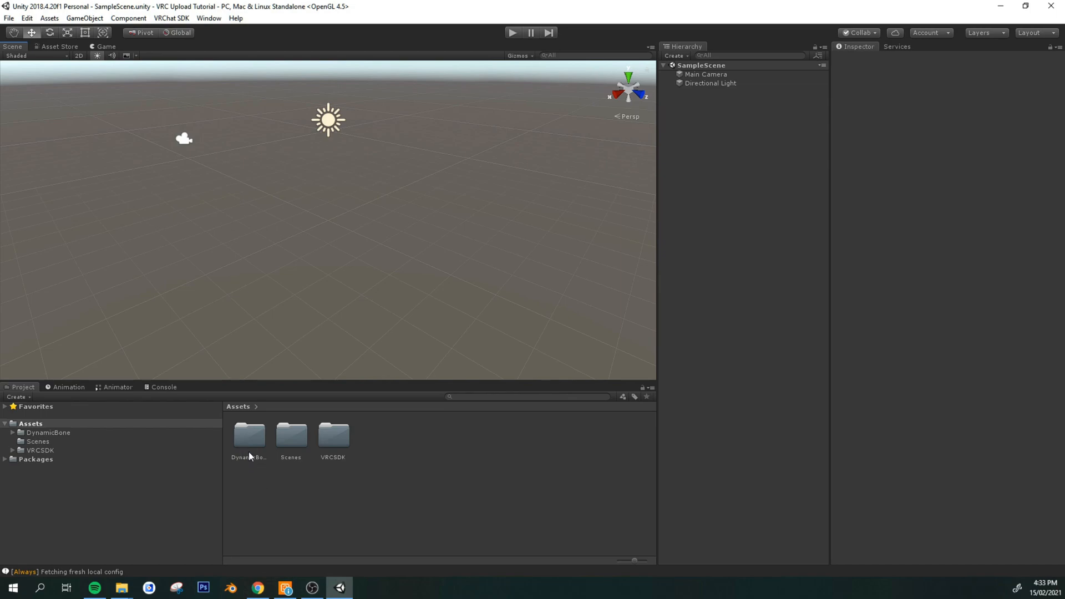
mouse_move(345, 446)
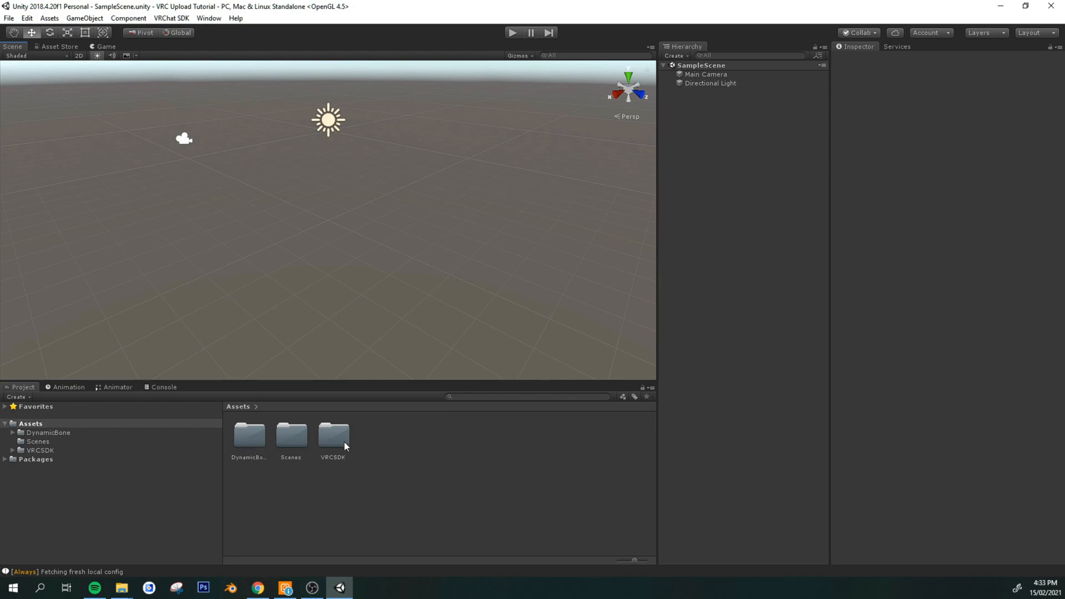
mouse_move(256, 455)
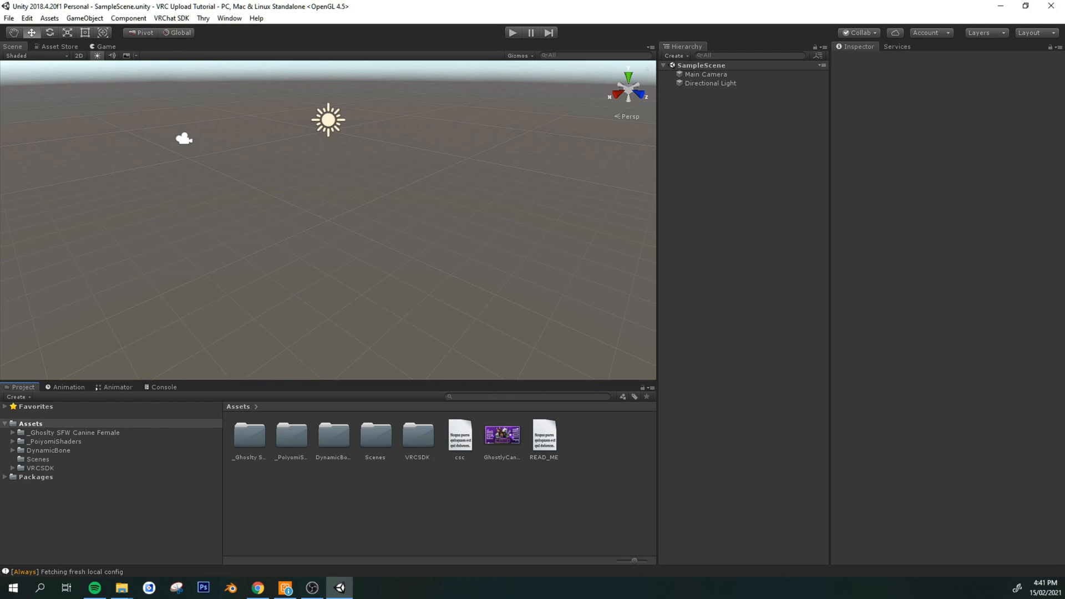
mouse_move(516, 308)
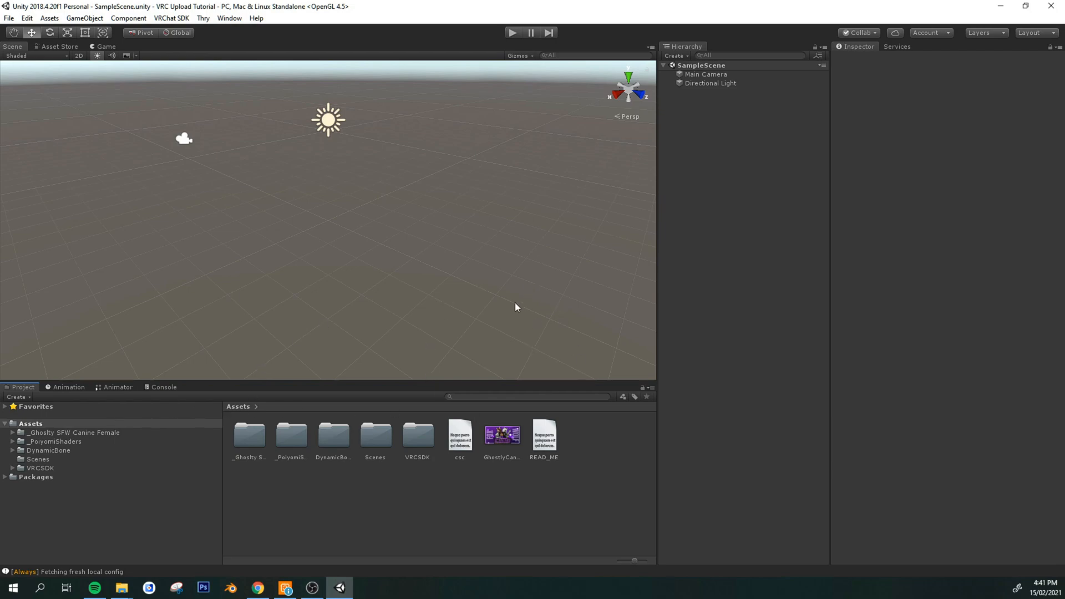
mouse_move(296, 224)
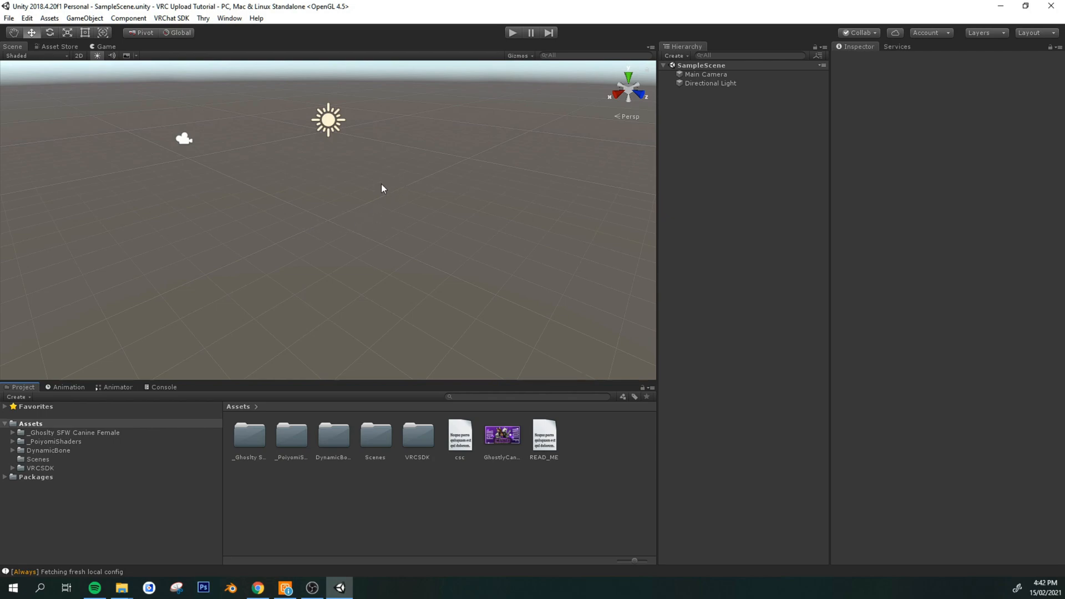
Step: Orbit the Scene view after adding the Ghostly avatar and Poiyomi shader packages
drag(382, 188, 342, 213)
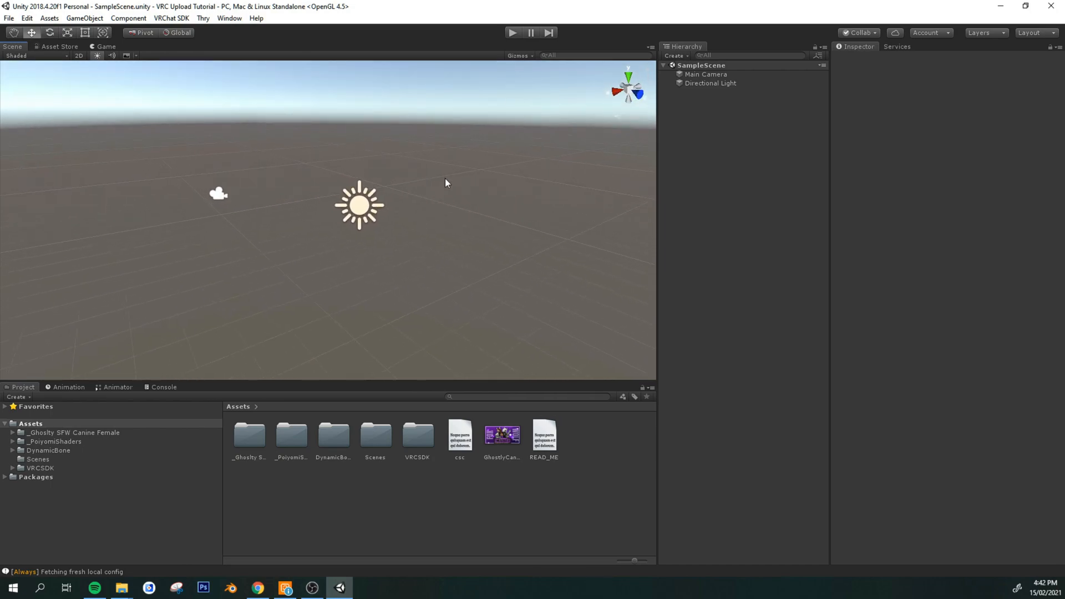
mouse_move(408, 116)
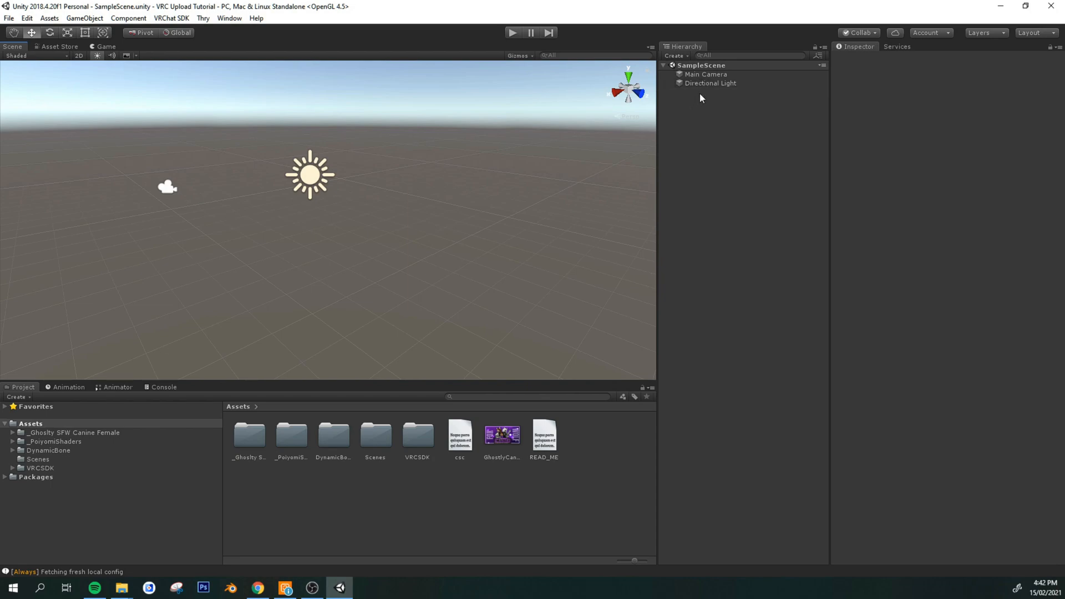
mouse_move(693, 118)
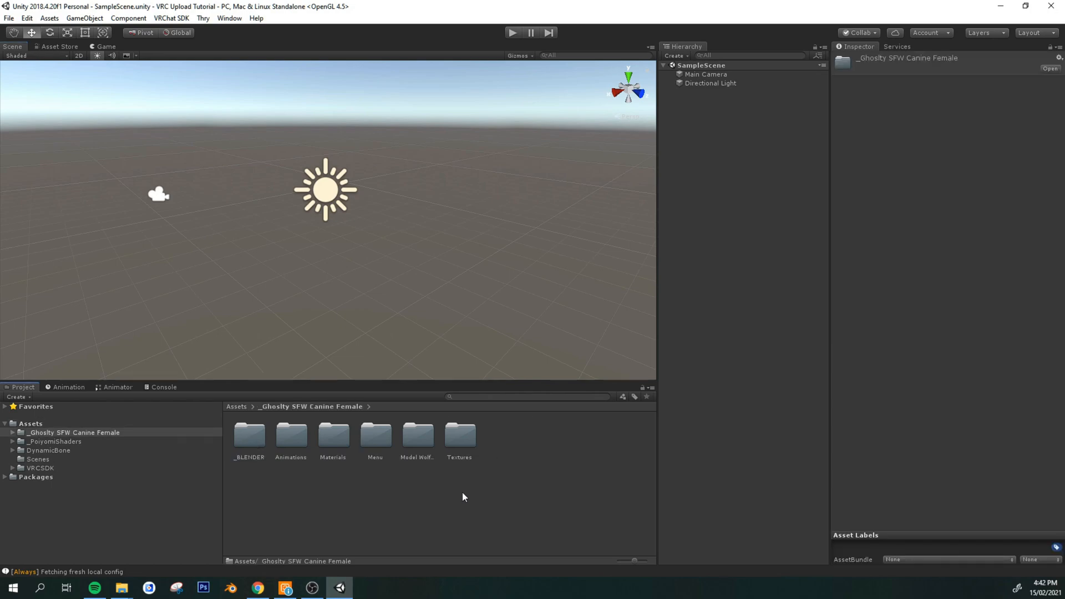
mouse_move(418, 457)
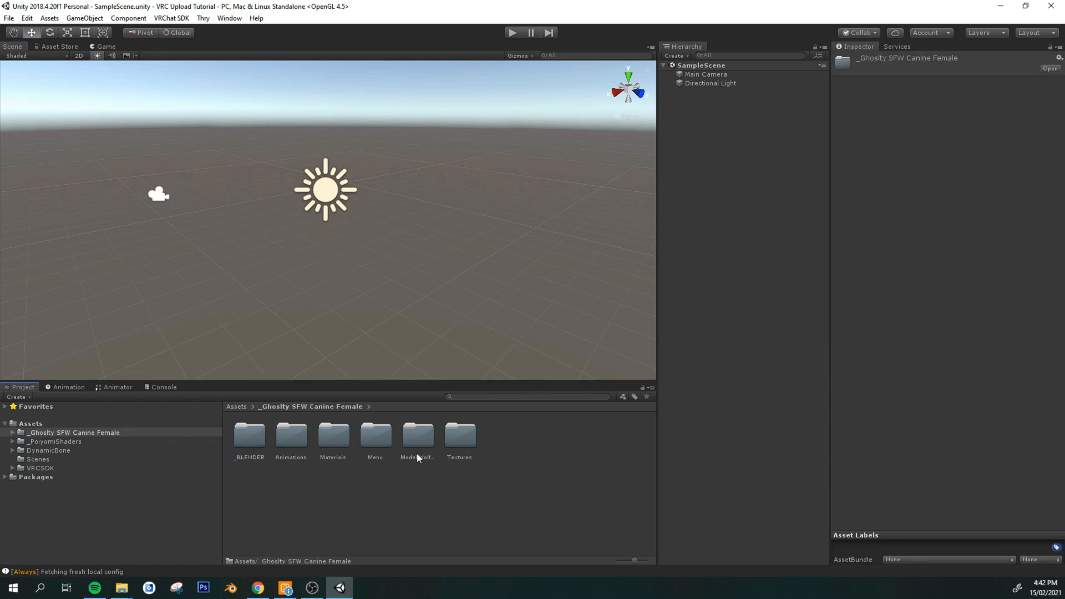
Step: Open the Open Me Wolf_Foxes scene from the Model Wolf_Foxes folder
double_click(417, 439)
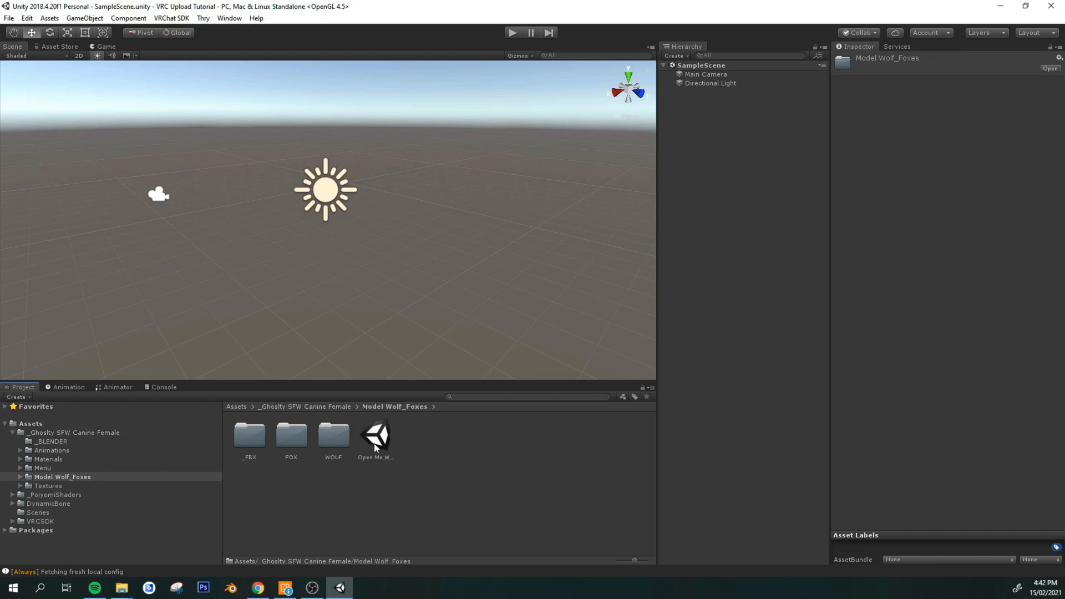
double_click(375, 435)
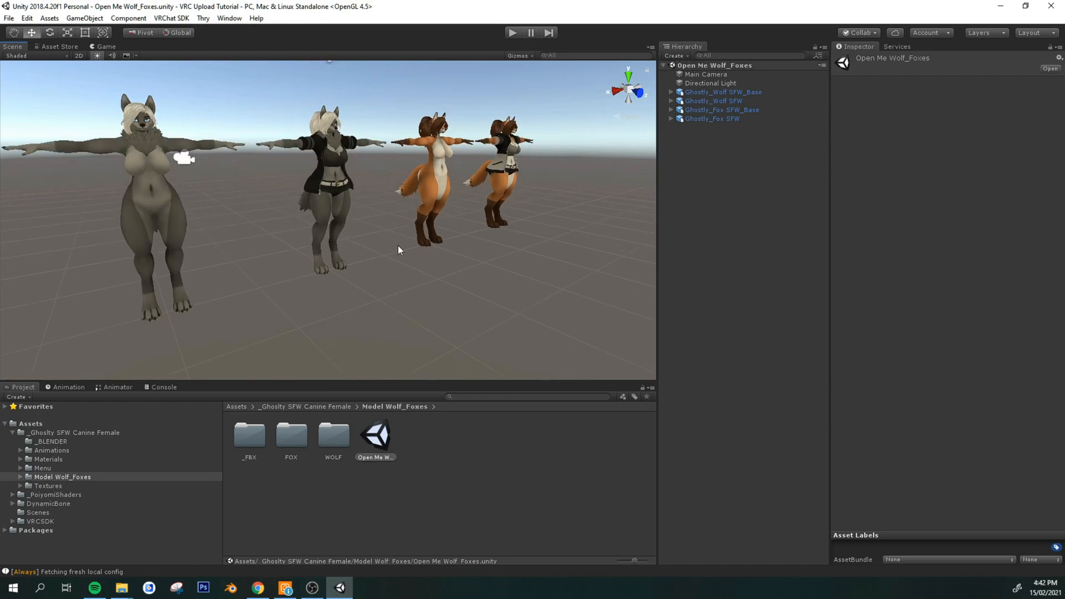
Step: Sign in to the VRChat SDK control panel and show the Builder avatar list
drag(399, 249, 282, 159)
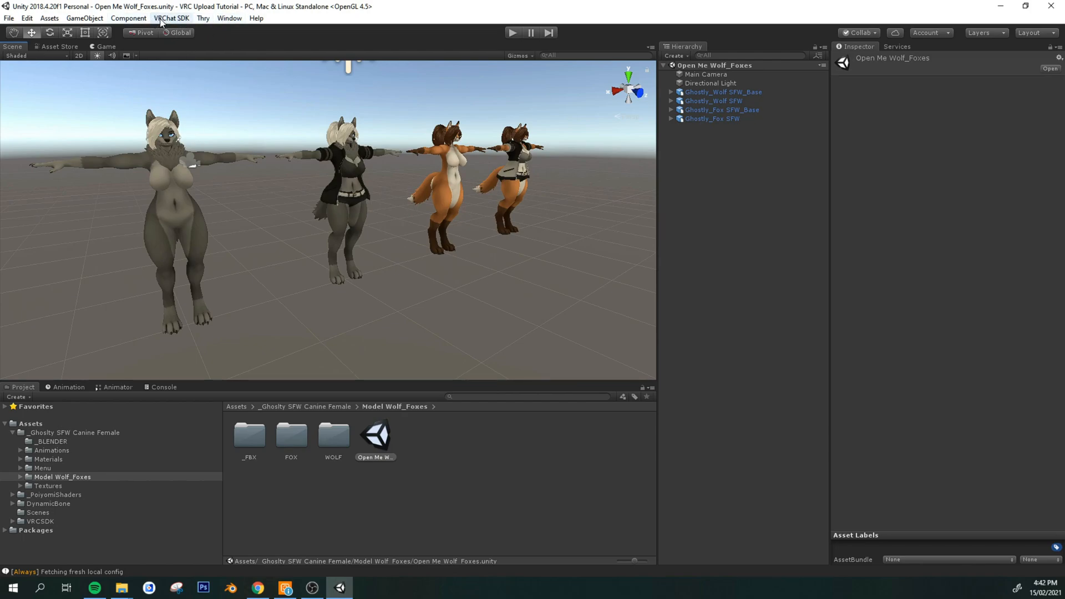
click(171, 18)
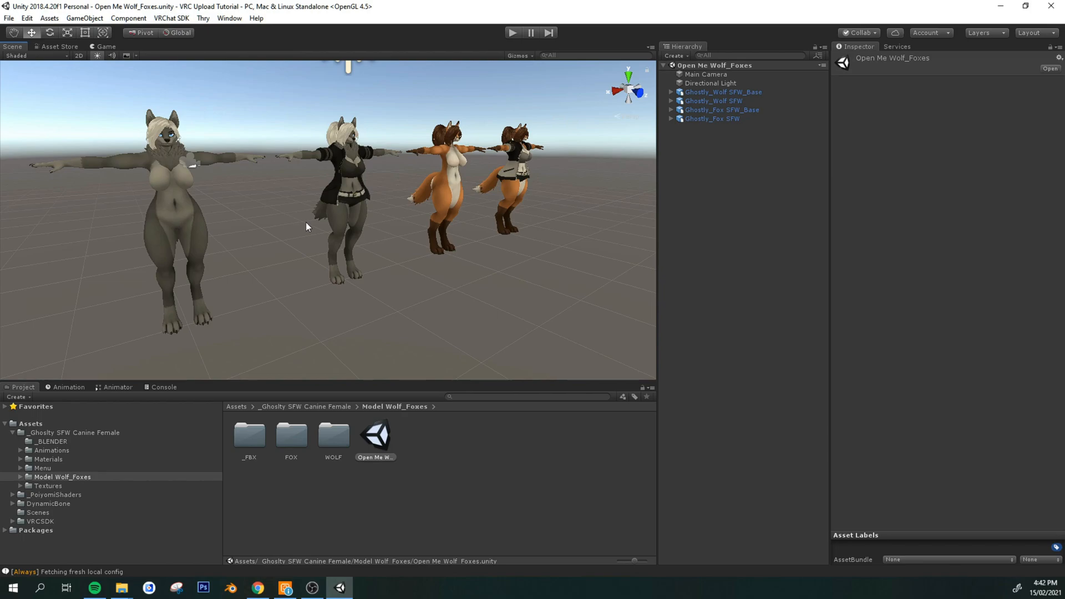
mouse_move(409, 167)
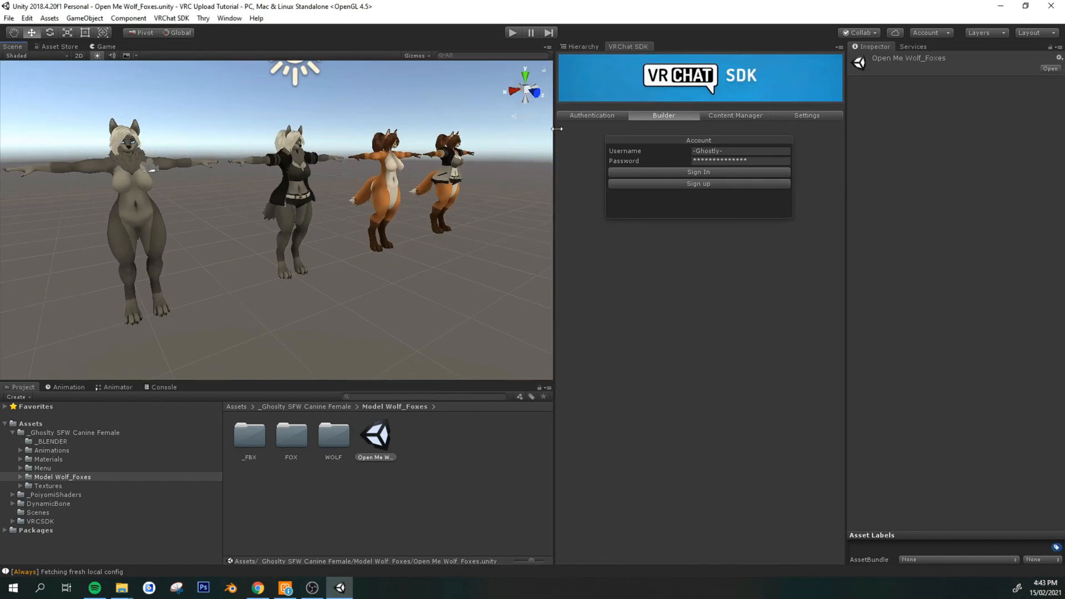
click(590, 46)
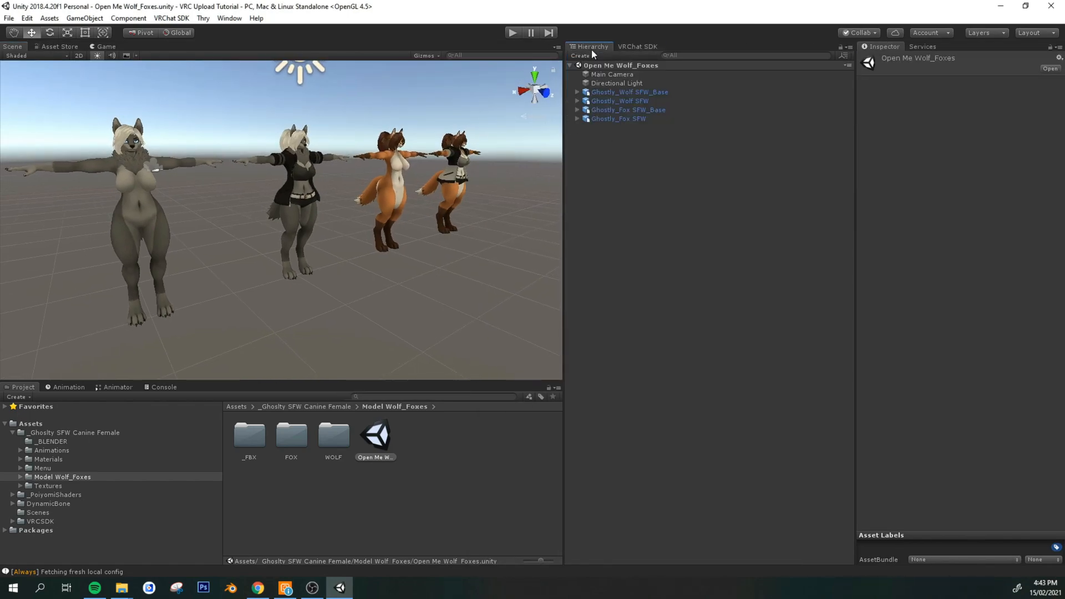
click(636, 46)
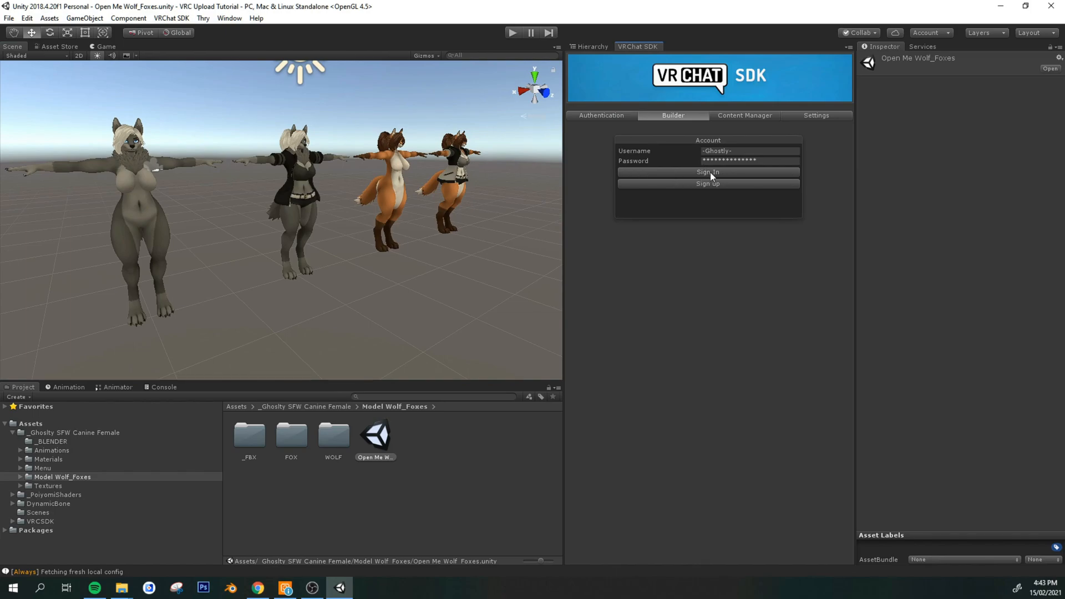
click(708, 172)
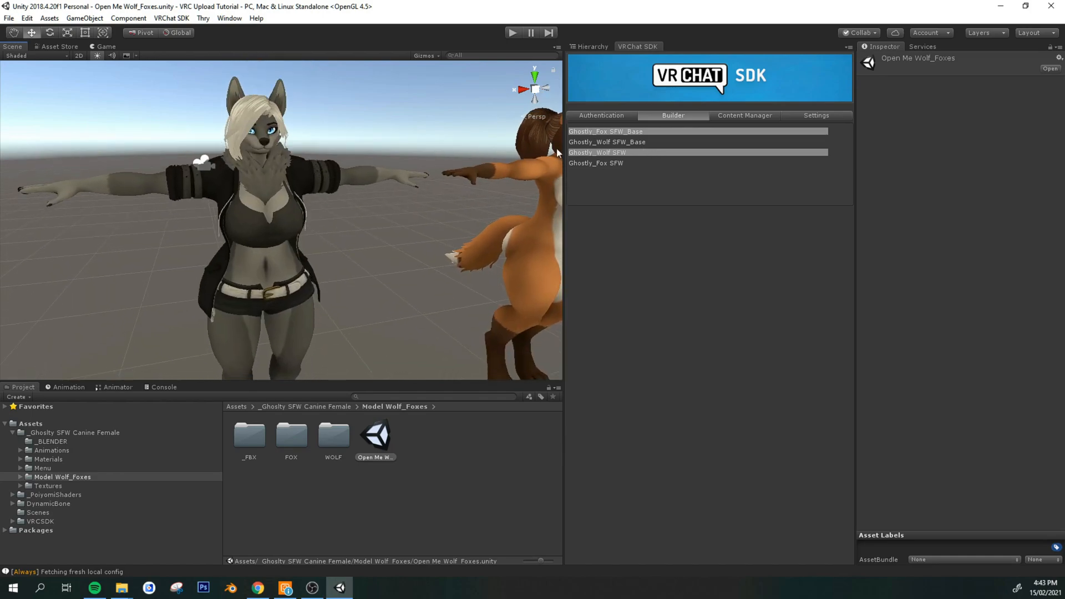
mouse_move(615, 161)
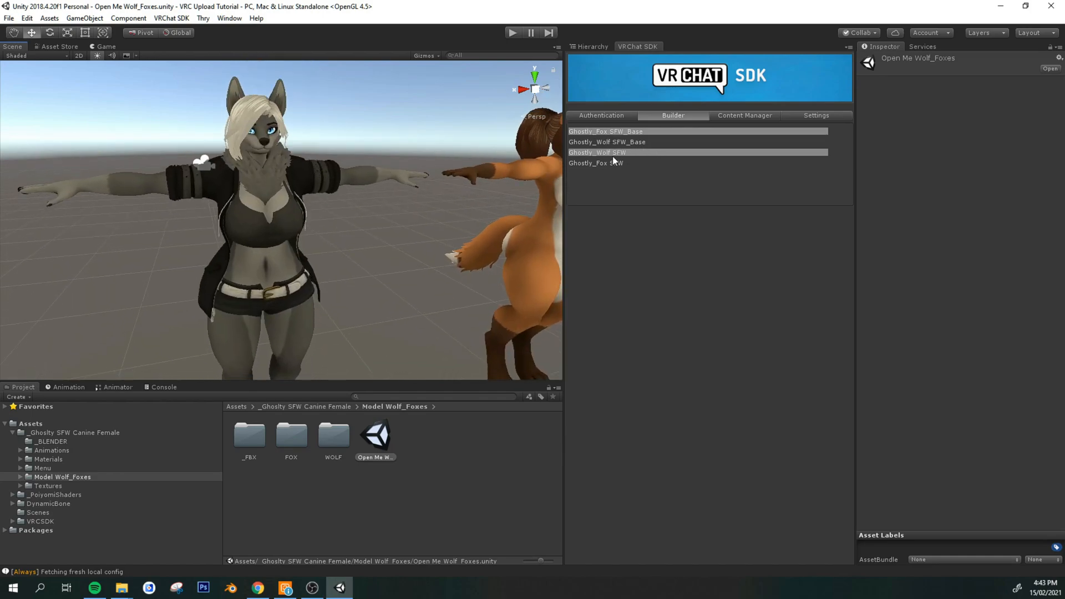
Step: View Ghostly_Wolf SFW's build report, then return to the scene Hierarchy
click(597, 152)
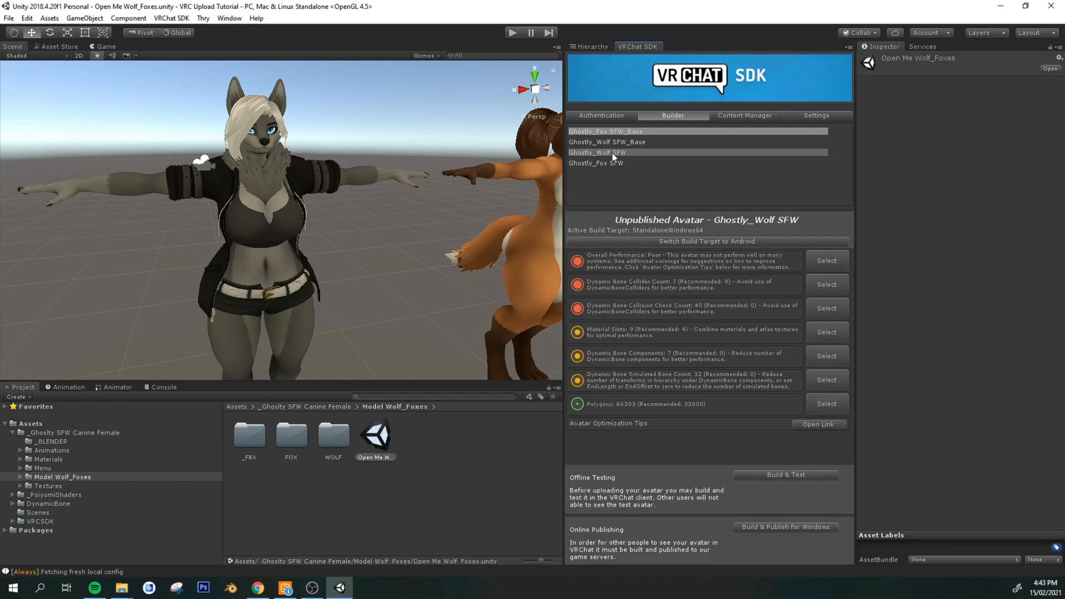
mouse_move(379, 206)
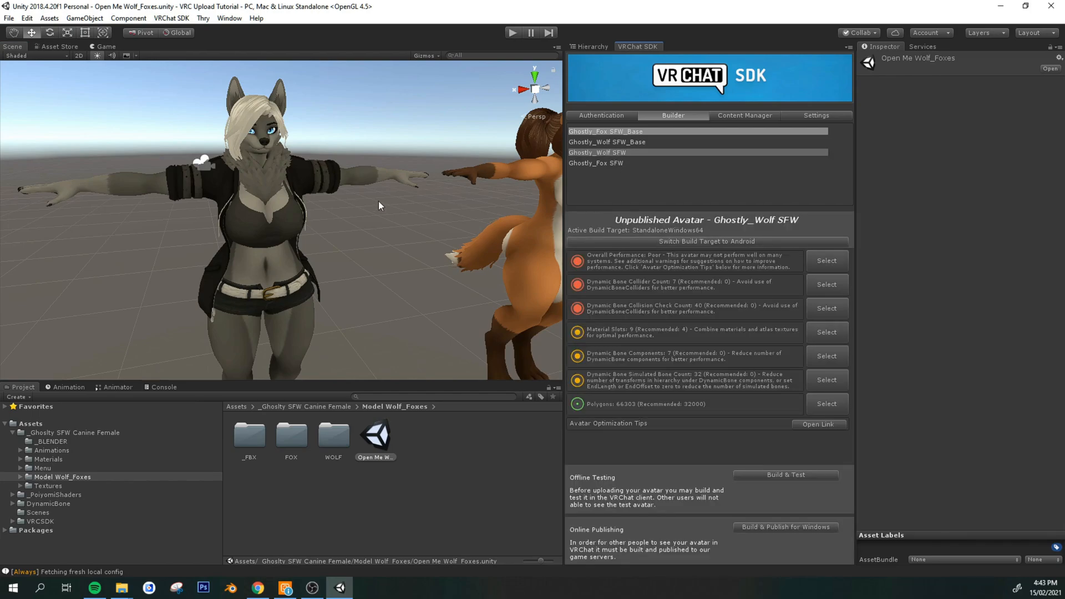
click(590, 46)
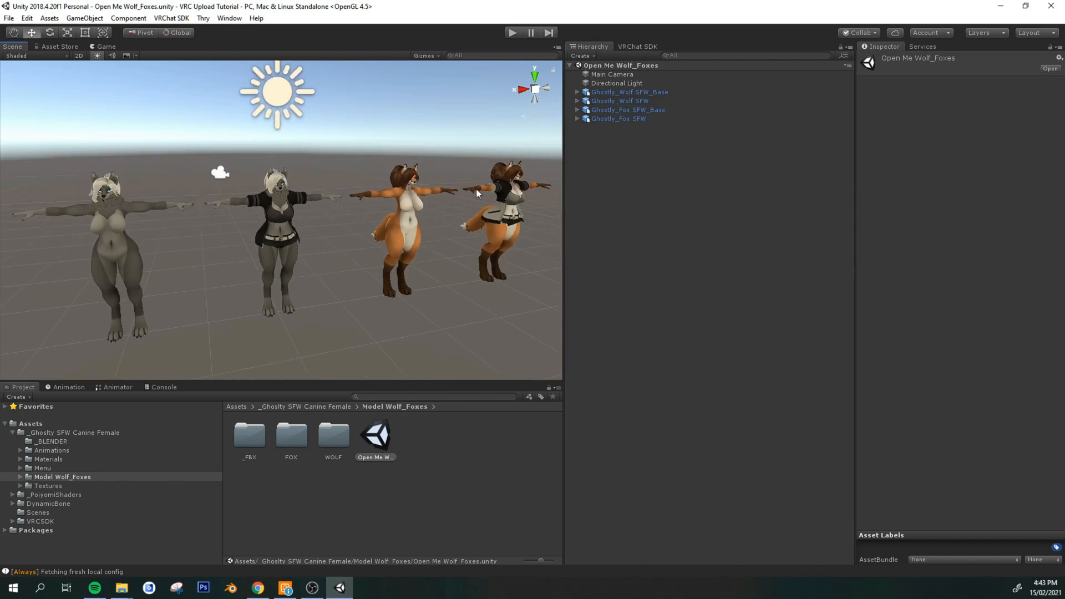
Step: Disable Ghostly_Wolf SFW_Base, Ghostly_Fox SFW_Base and Ghostly_Fox SFW, leaving only Ghostly_Wolf SFW active
click(628, 92)
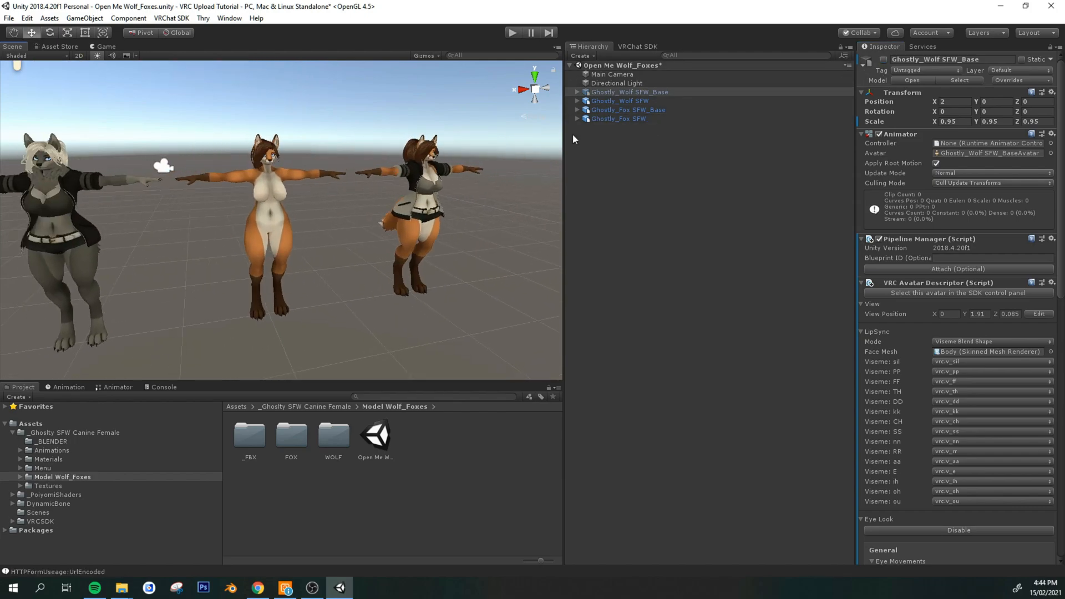
click(627, 109)
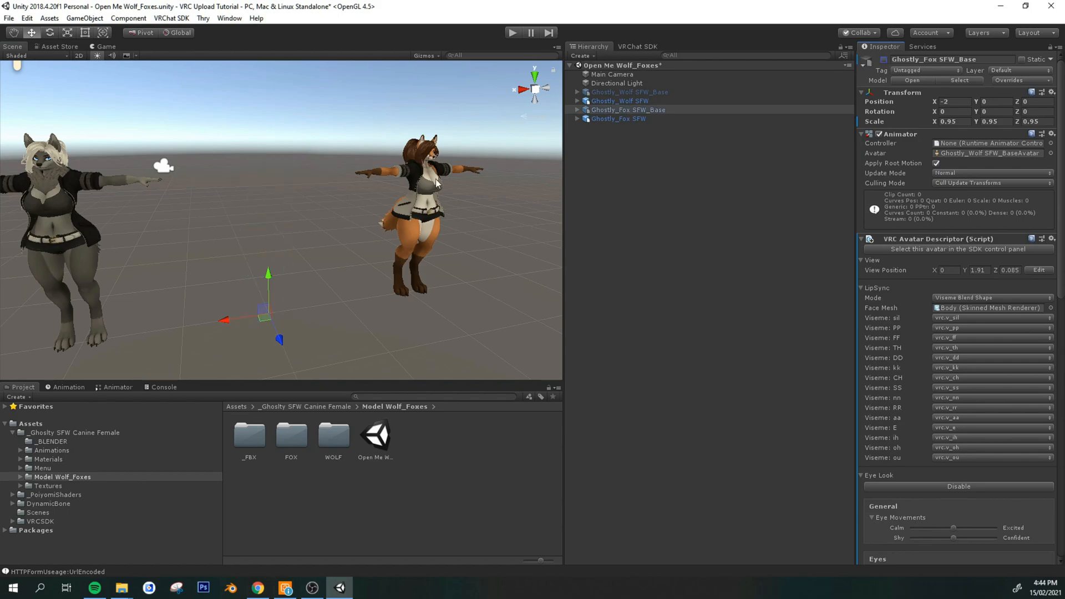
click(618, 118)
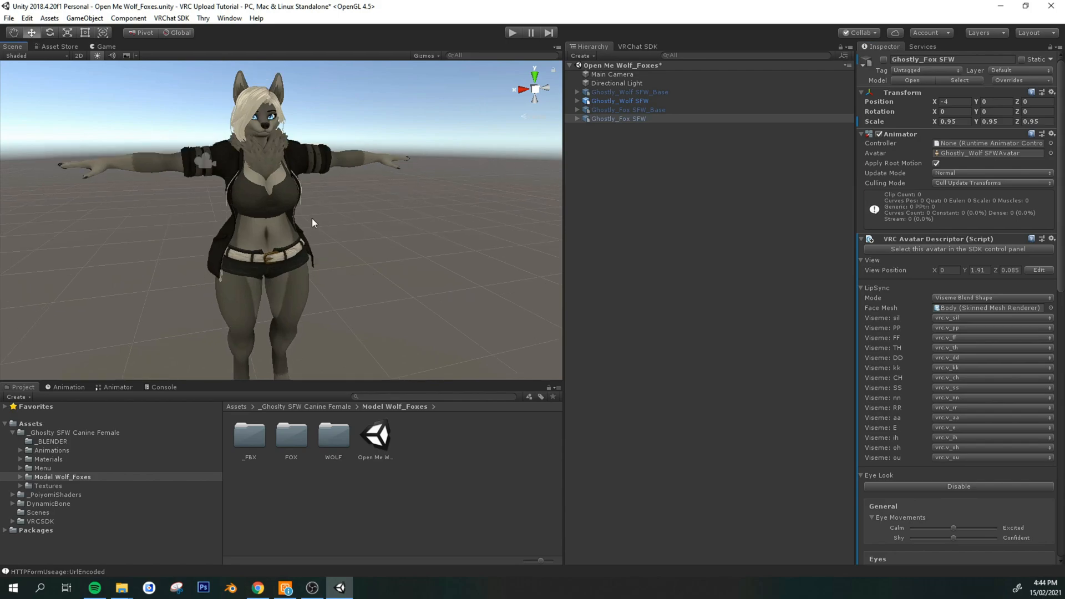
click(637, 46)
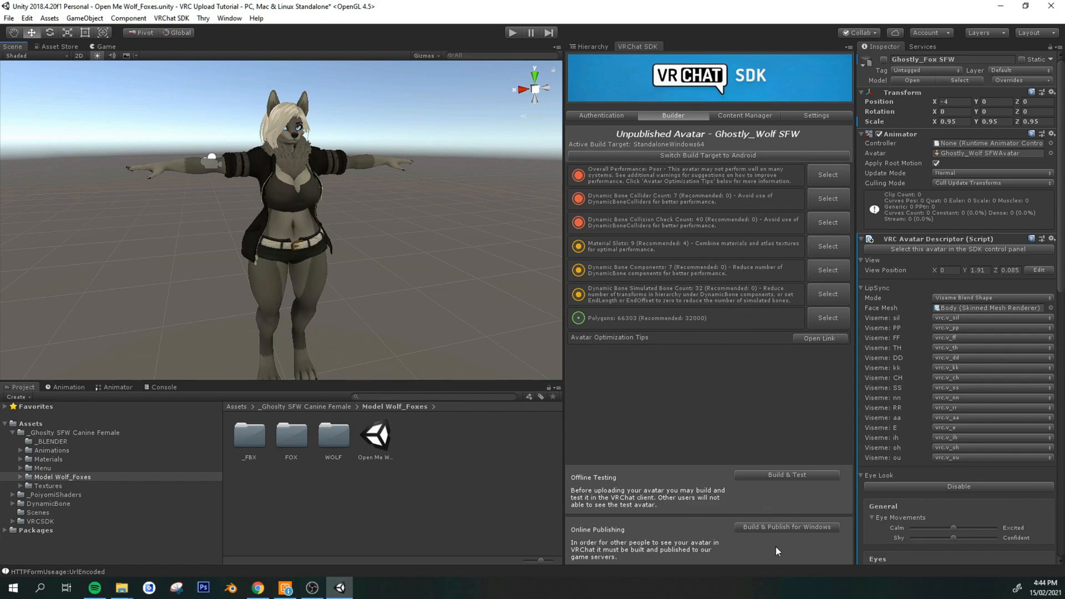
mouse_move(820, 161)
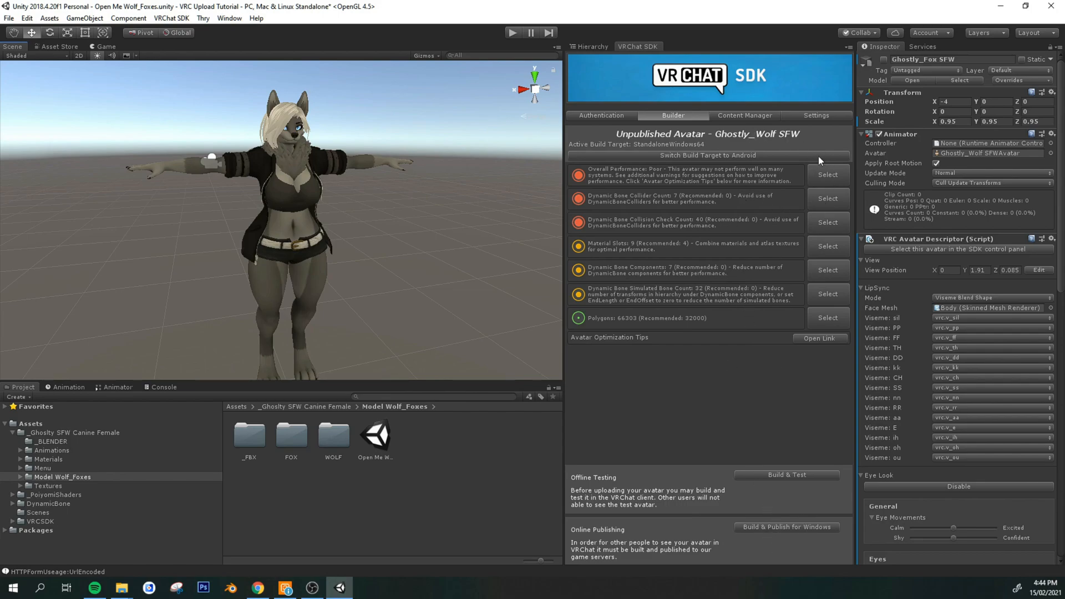
mouse_move(822, 175)
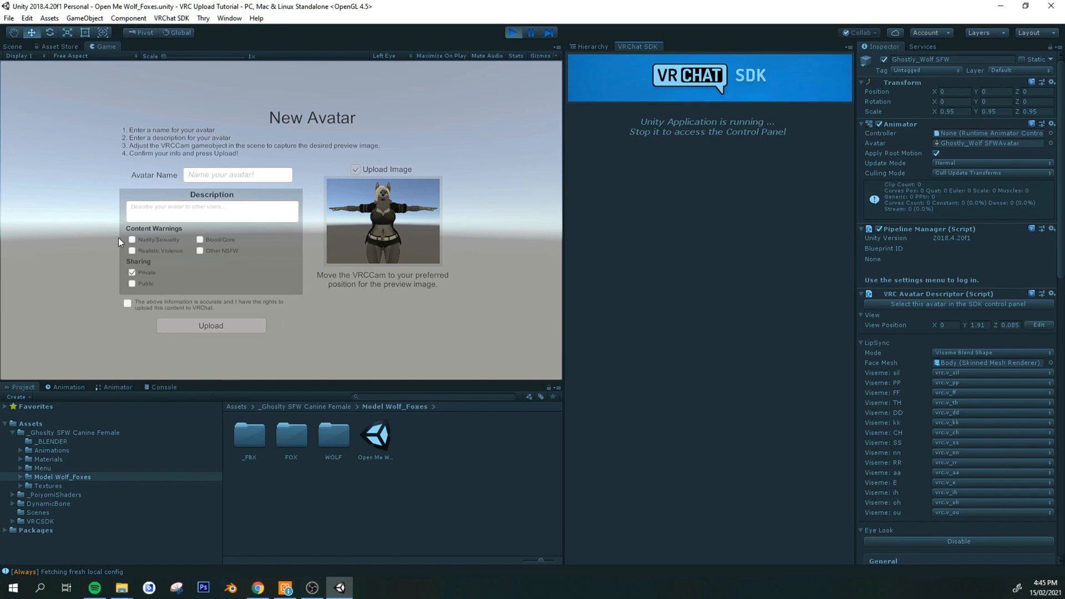
Step: Enter 'Ghostly Wolf' as the avatar name in the upload form
click(237, 175)
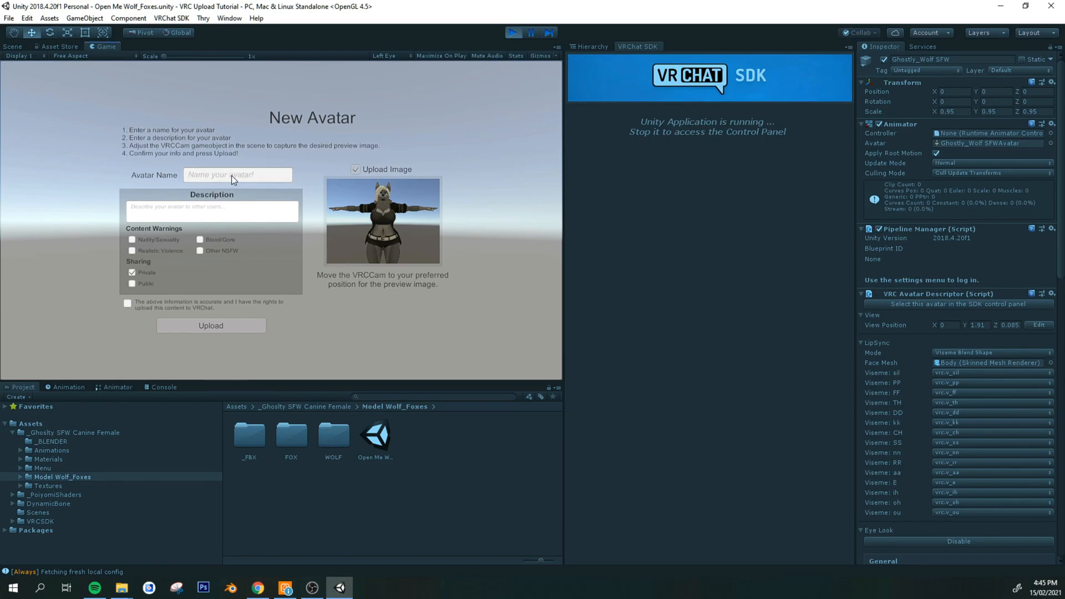
text(Ghostly Wolf)
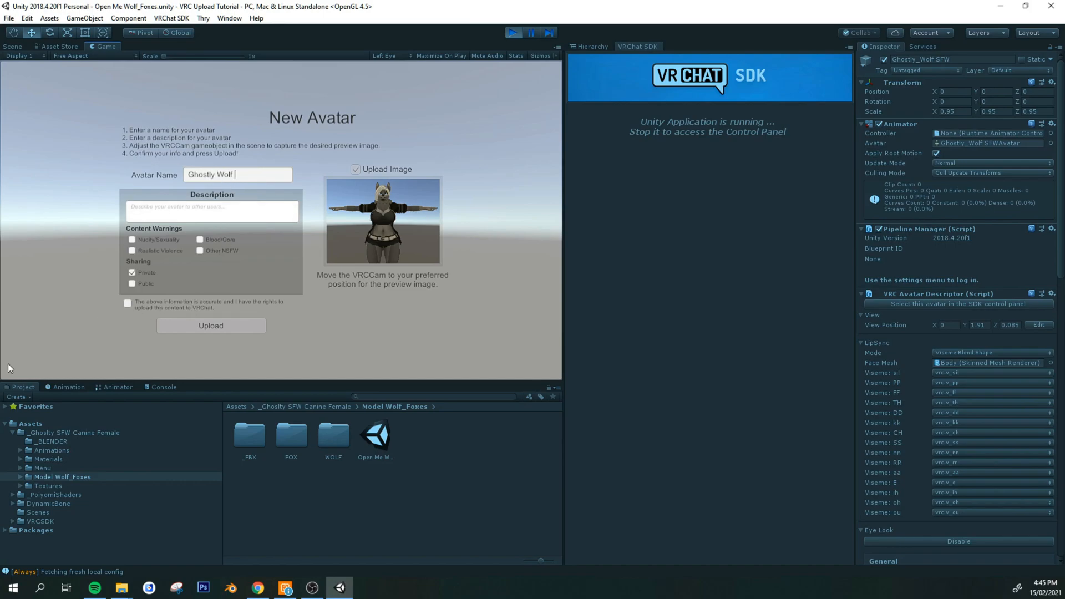
mouse_move(420, 164)
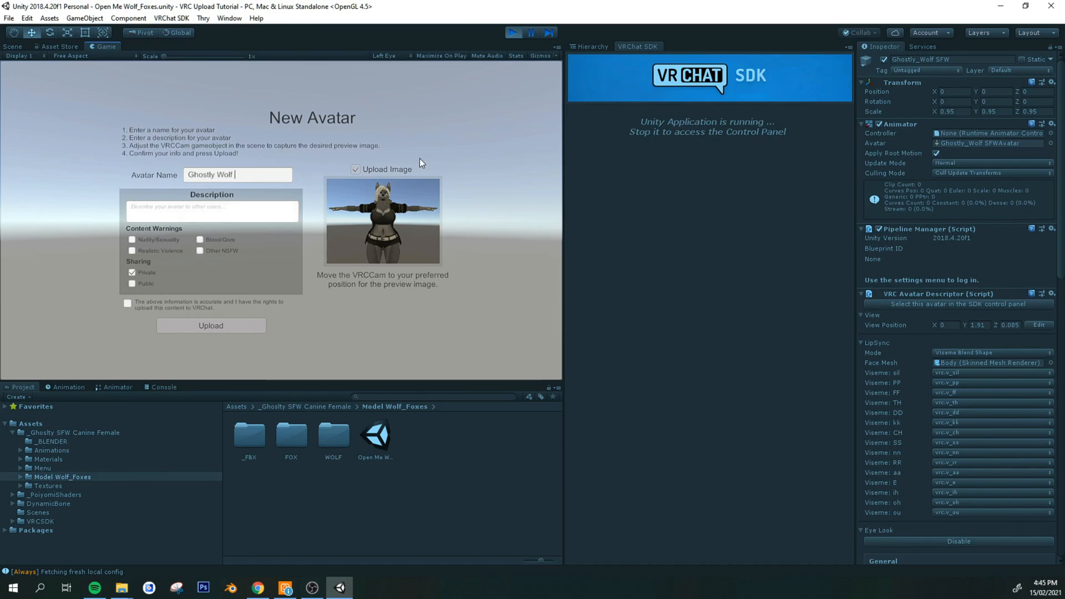
mouse_move(362, 224)
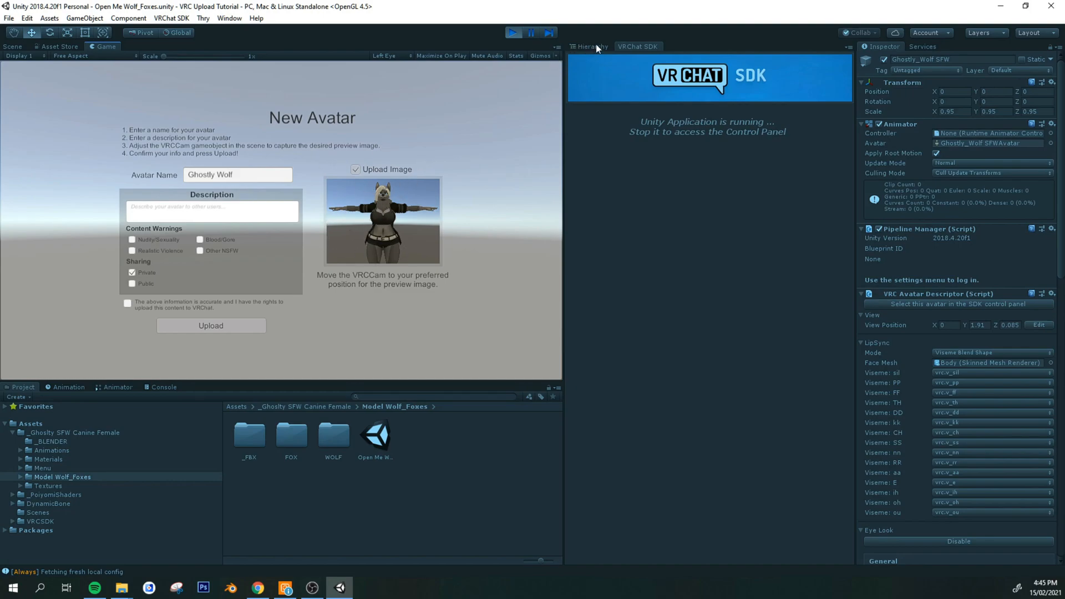
Step: Move the VRCCam in the Scene so the thumbnail shows a close-up of the wolf's face
click(590, 46)
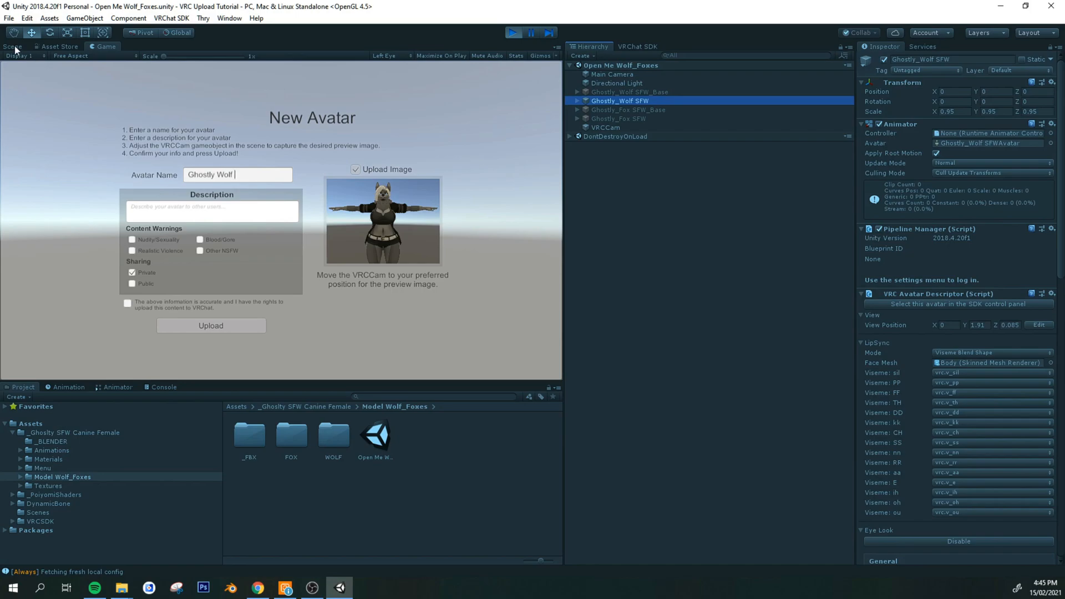
click(11, 46)
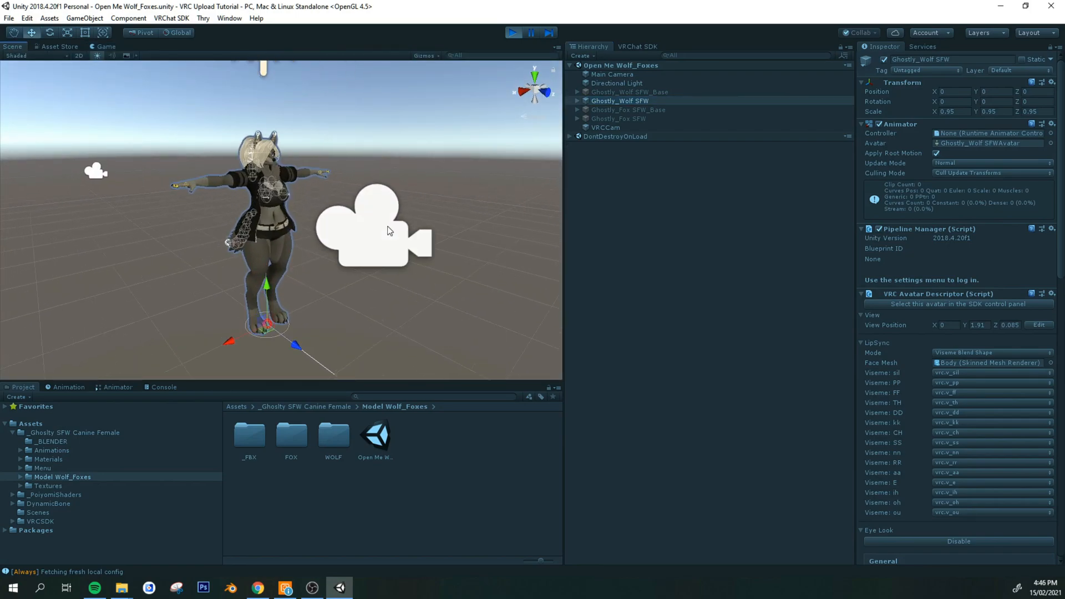
click(605, 128)
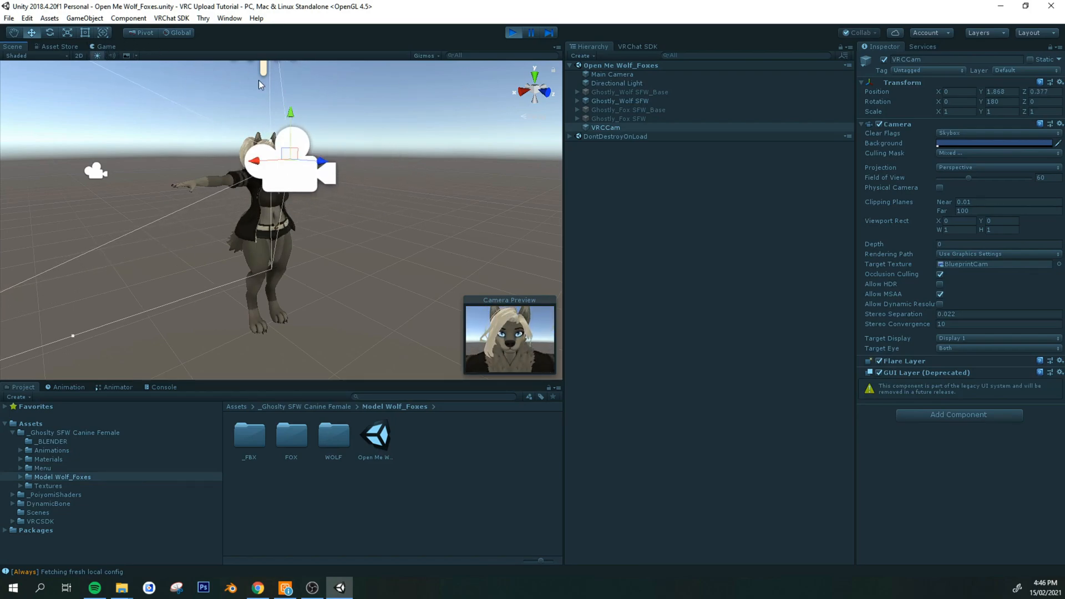
click(106, 46)
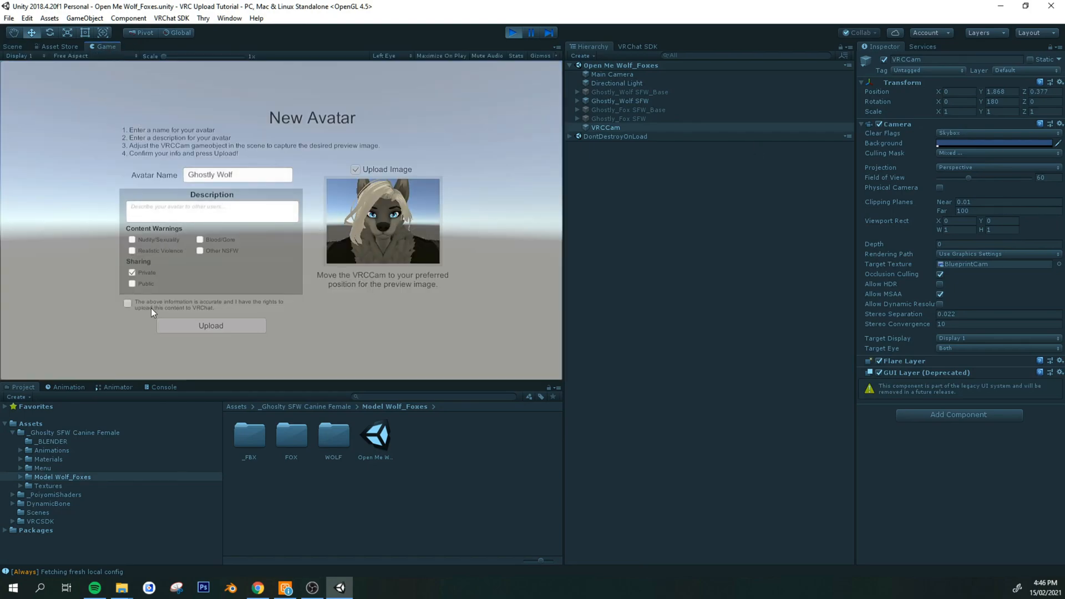
Step: Confirm content rights, upload Ghostly Wolf to VRChat and acknowledge Update Complete
click(127, 303)
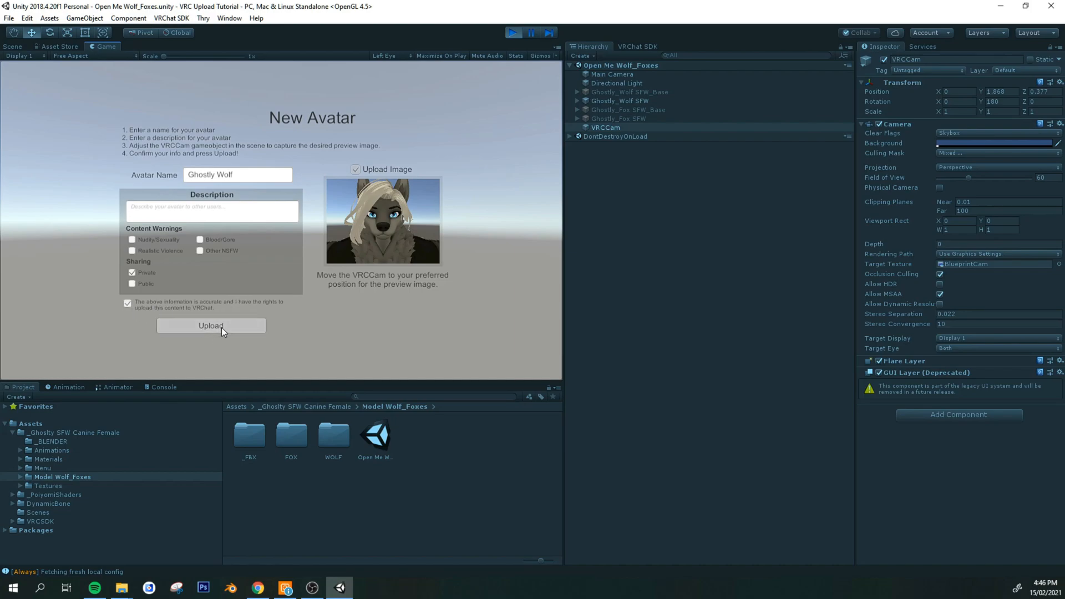
click(211, 326)
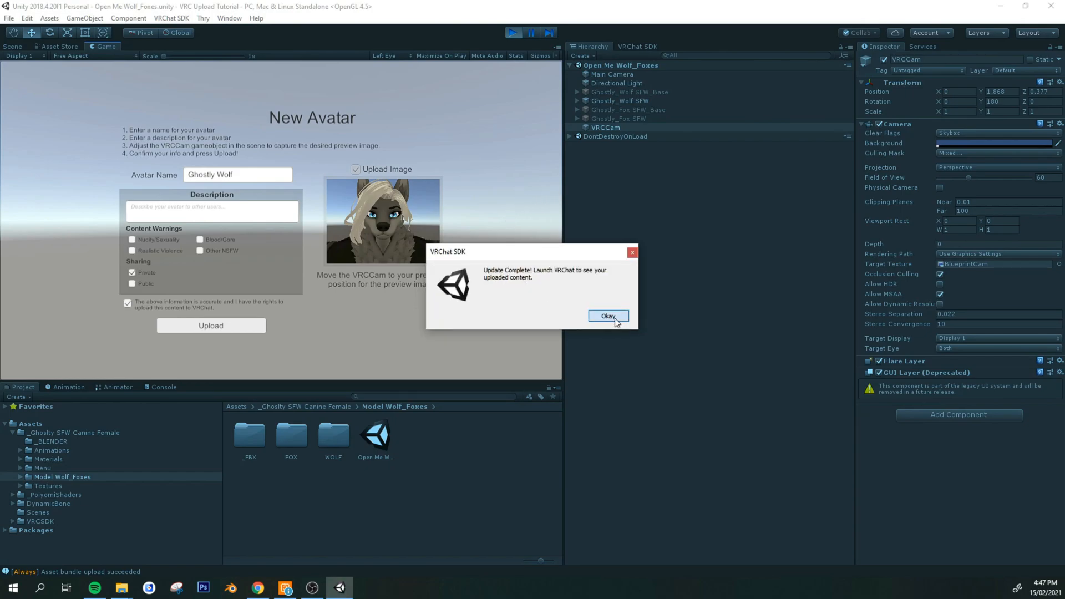
click(607, 317)
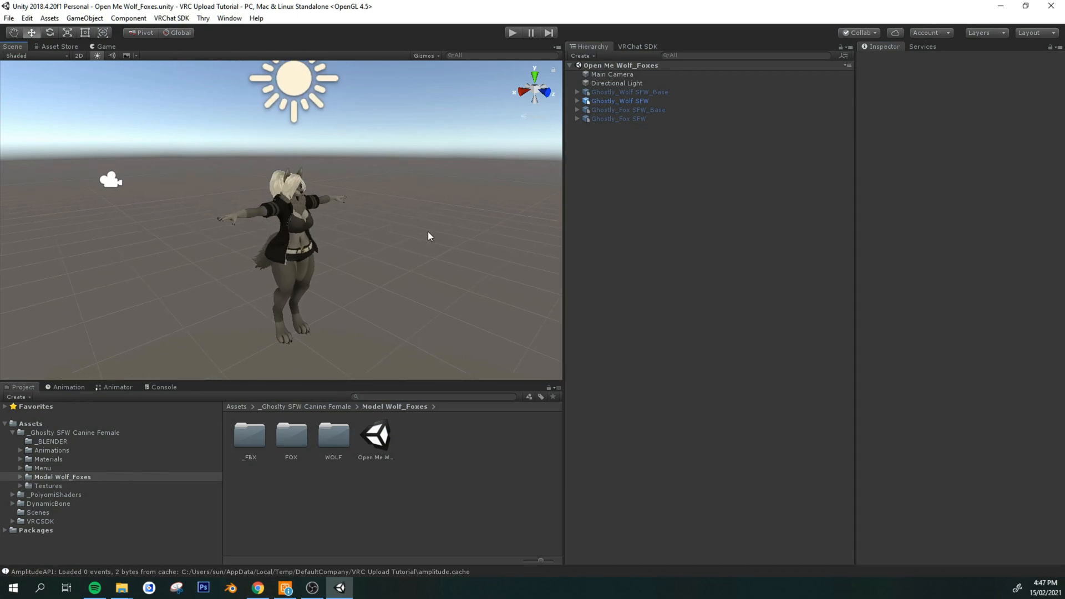